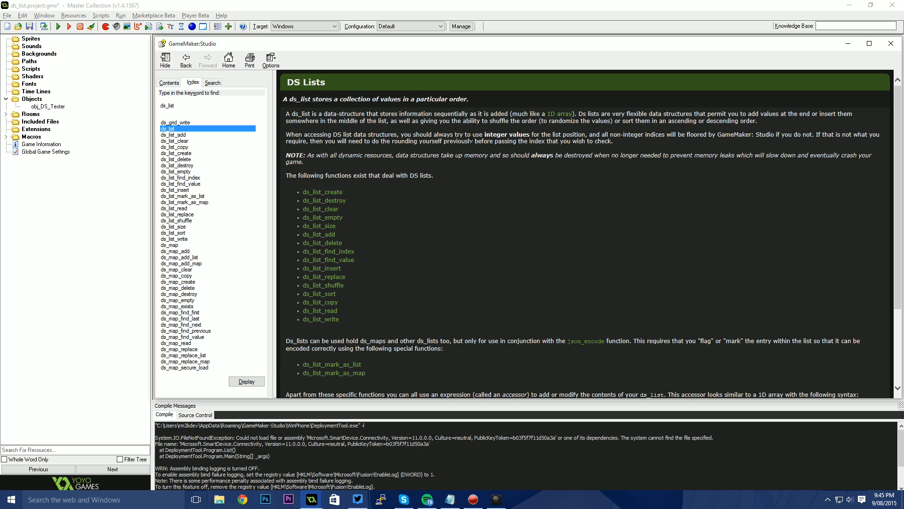
mouse_move(494, 130)
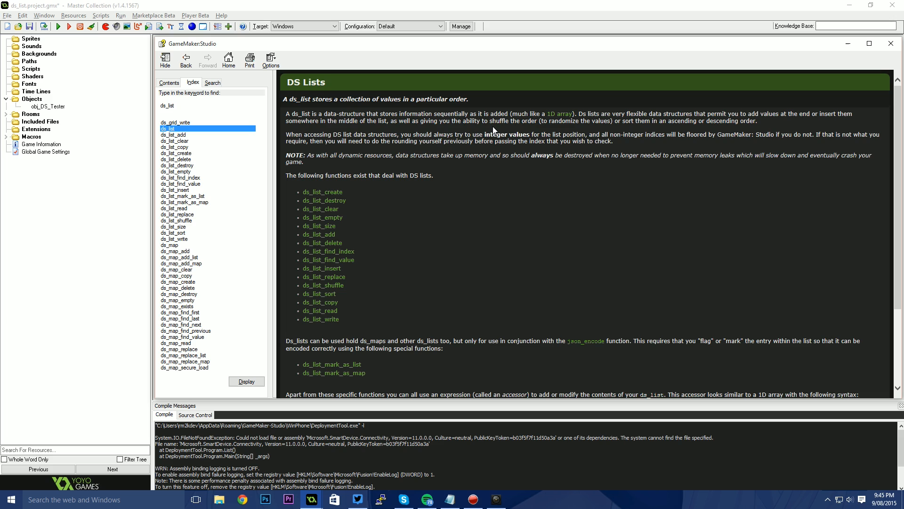
mouse_move(355, 218)
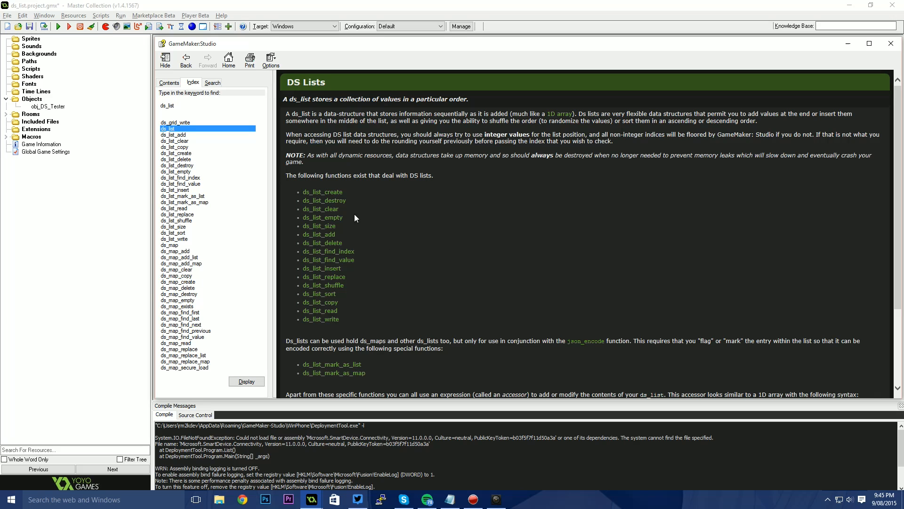
mouse_move(328, 316)
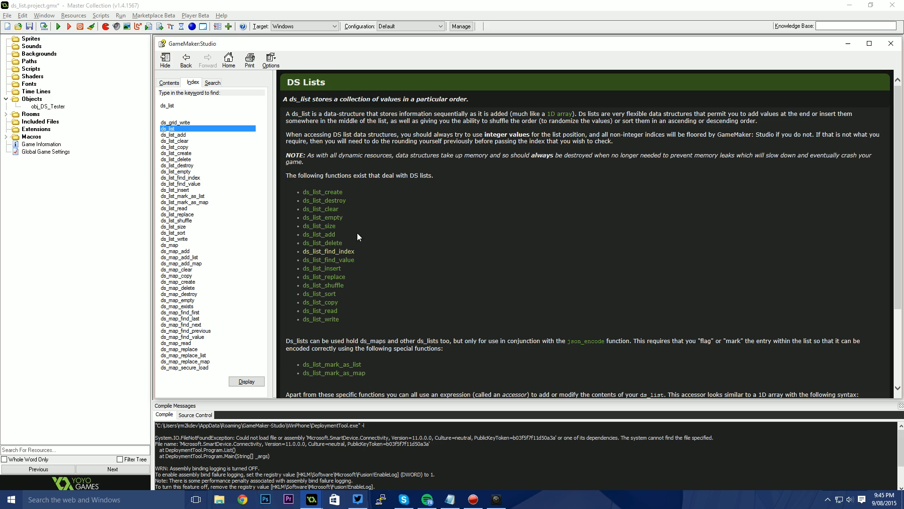
mouse_move(357, 259)
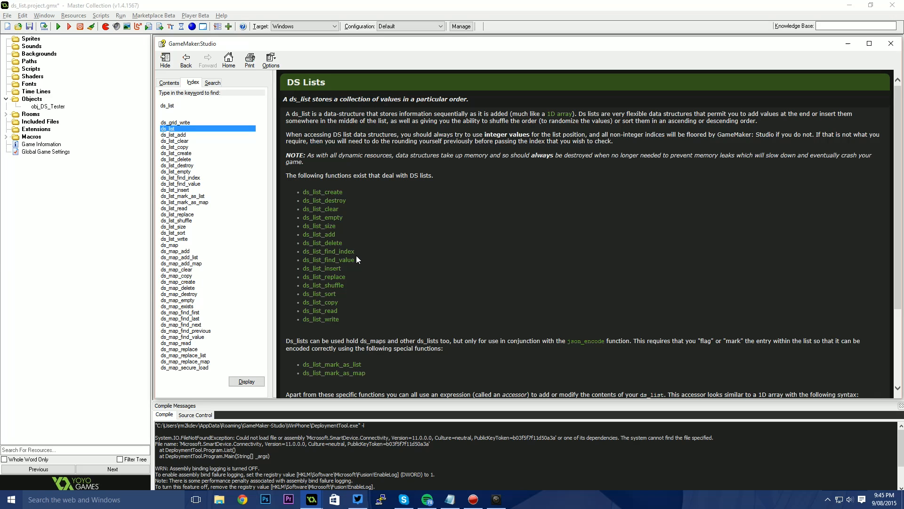
mouse_move(350, 259)
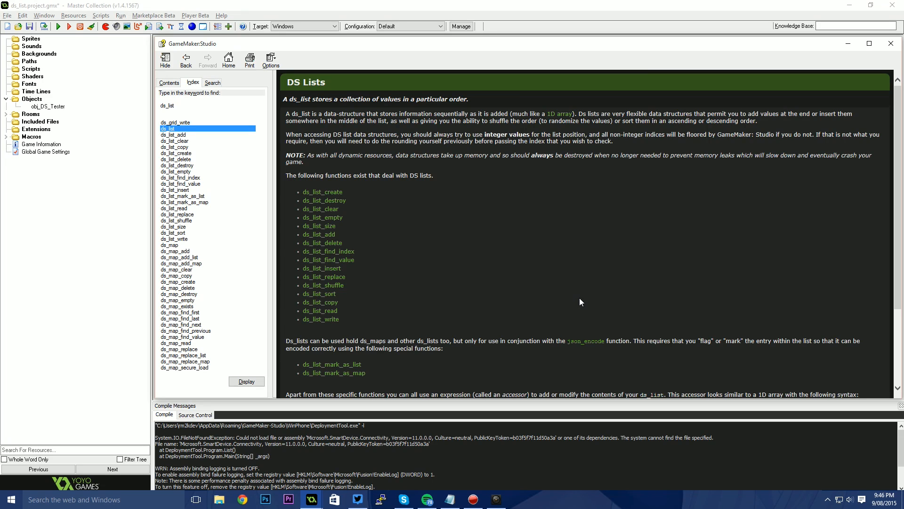
mouse_move(413, 270)
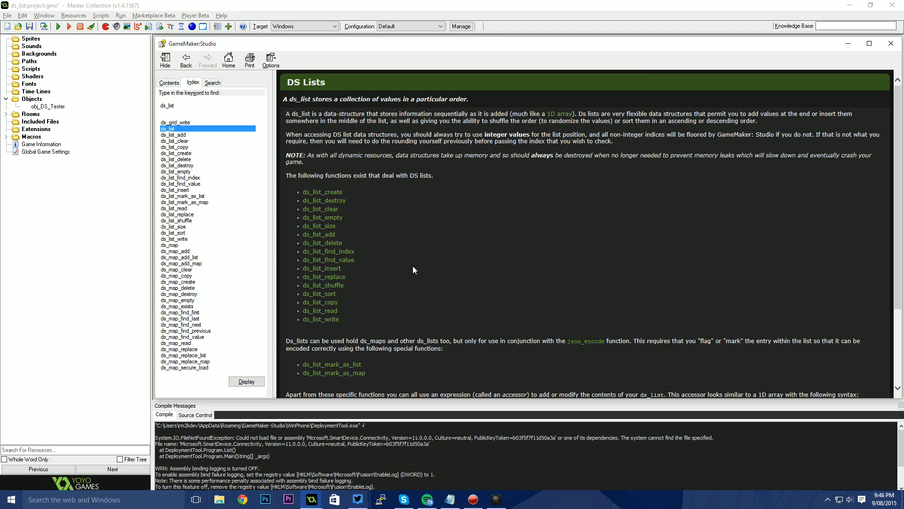
mouse_move(414, 292)
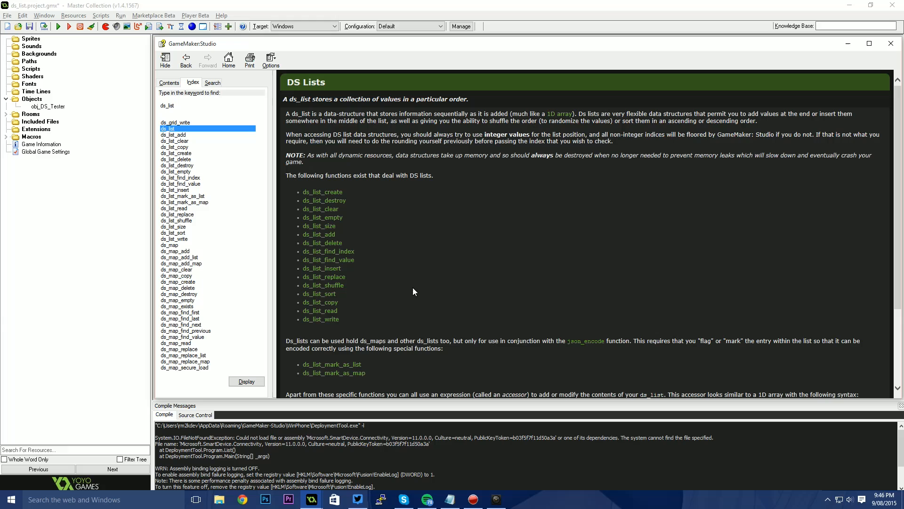
mouse_move(434, 222)
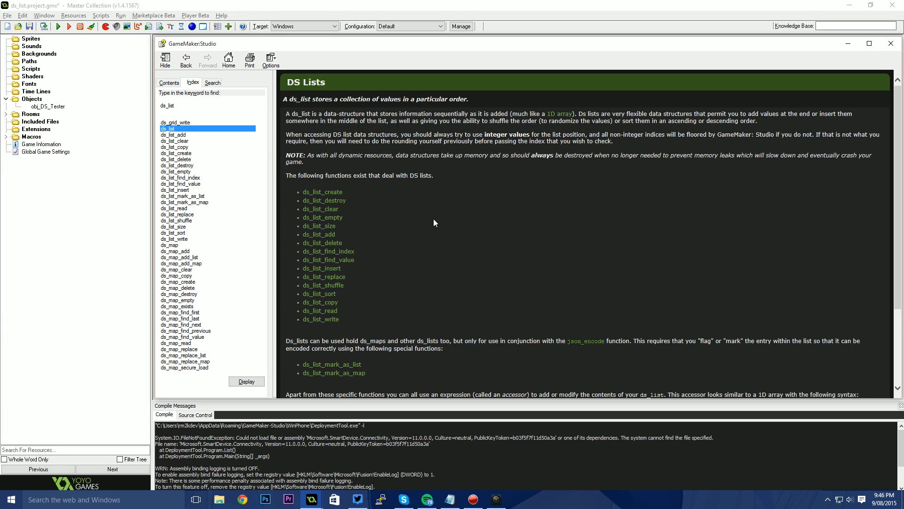
mouse_move(874, 59)
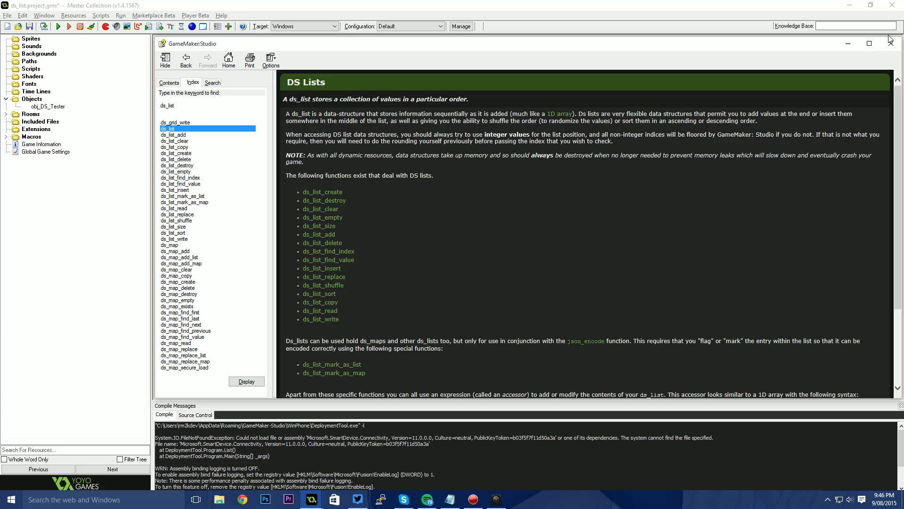
mouse_move(894, 42)
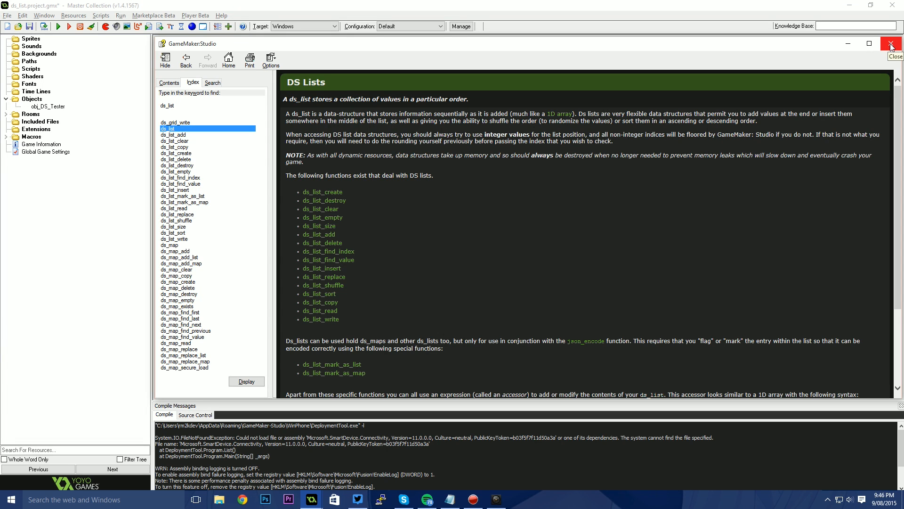
Close the DS Lists help reference and expand the Rooms folder to reveal room0
left_click(891, 42)
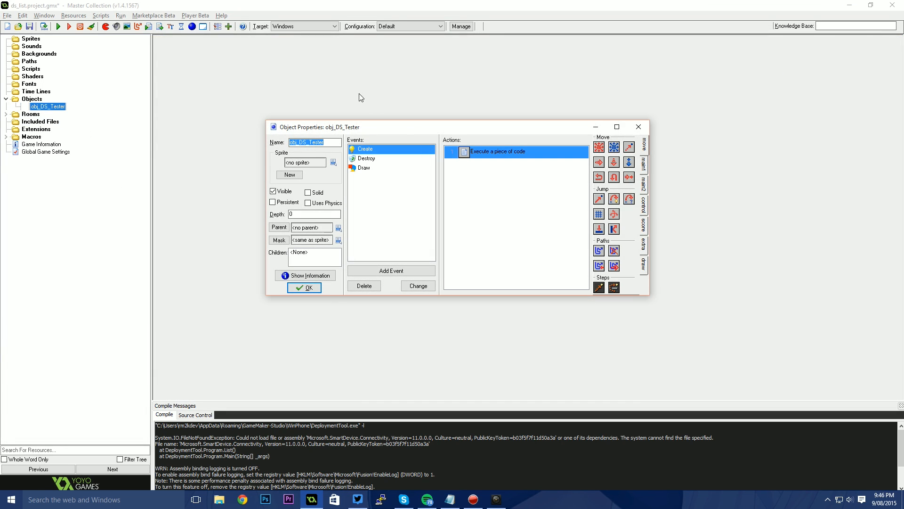
mouse_move(15, 116)
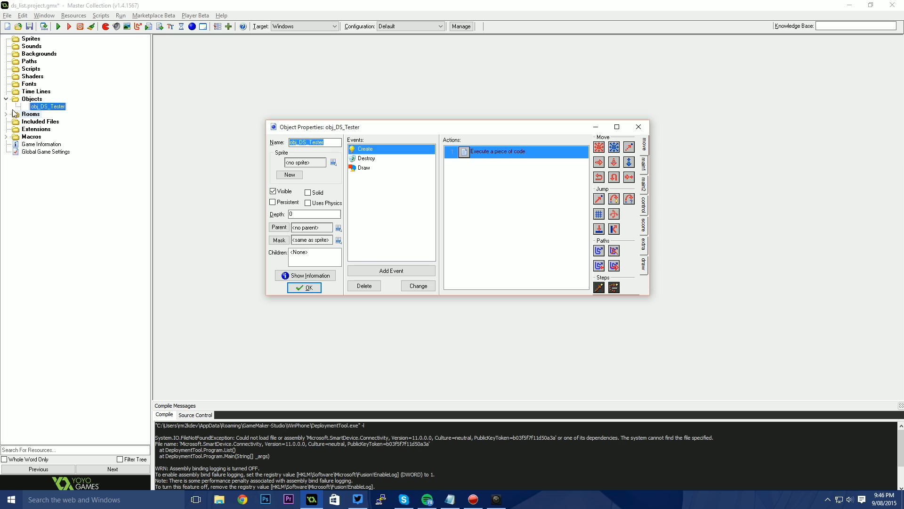
left_click(8, 113)
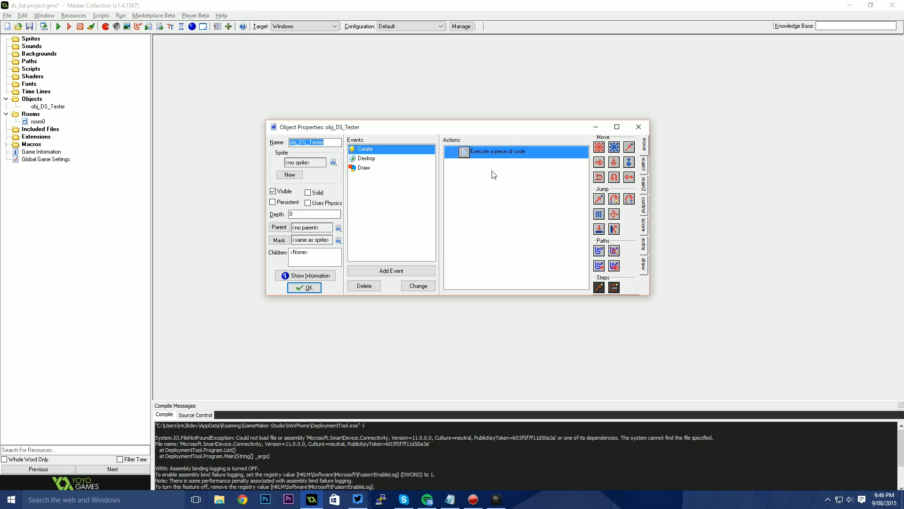
mouse_move(431, 158)
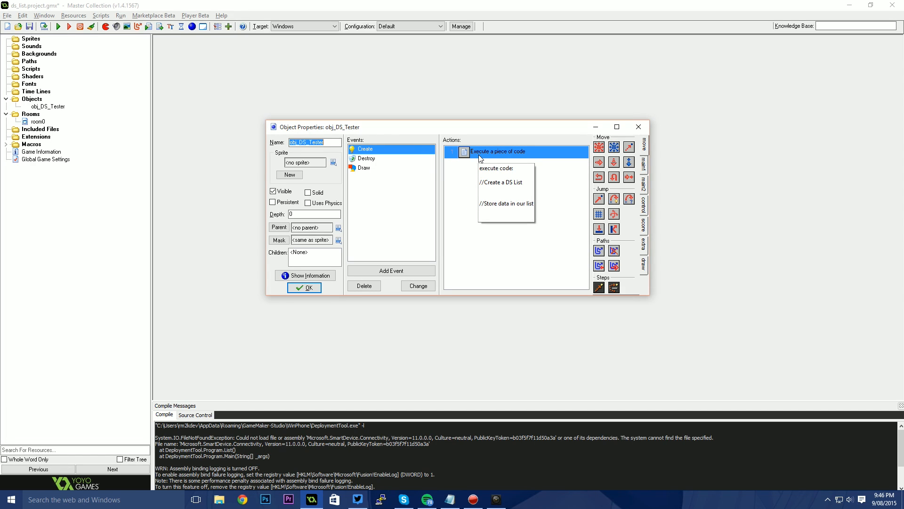
mouse_move(495, 176)
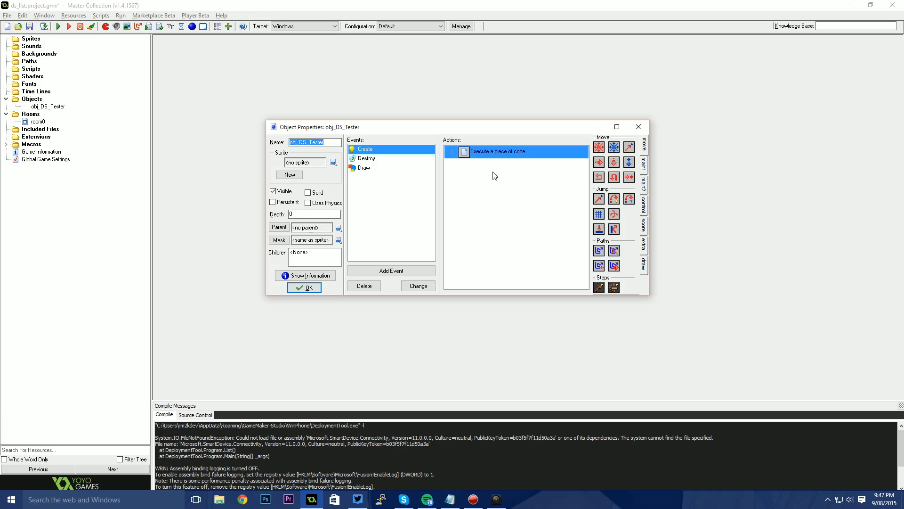
mouse_move(406, 149)
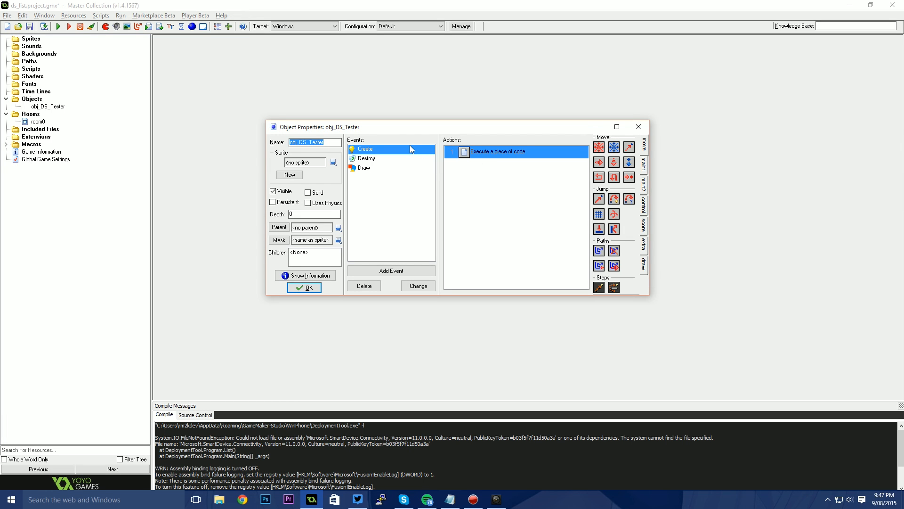
mouse_move(377, 175)
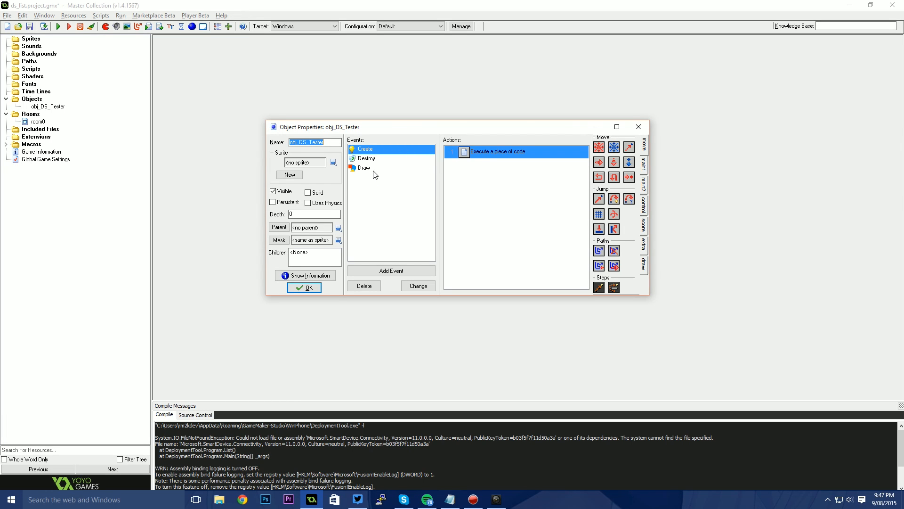
In the Create event code, write my_list = ds_list_create(); under the comment, then continue after the storing-data comment
double_click(498, 151)
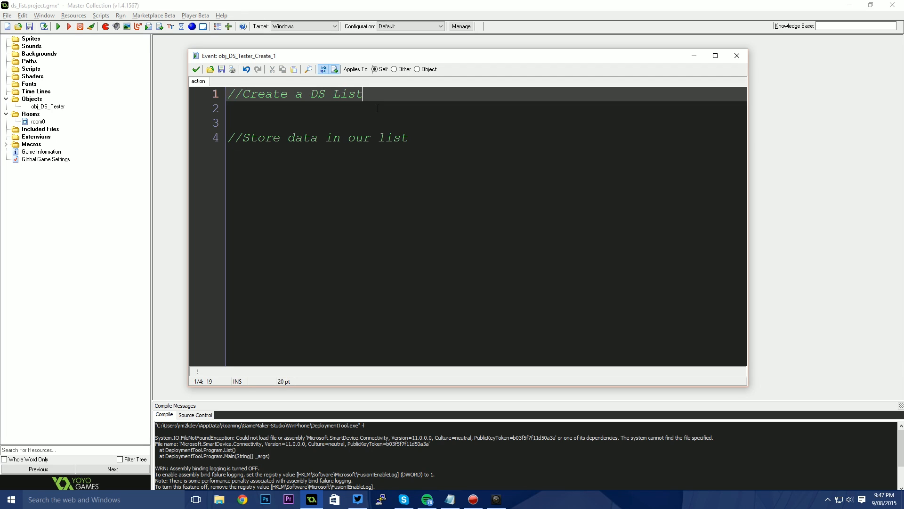
type("my")
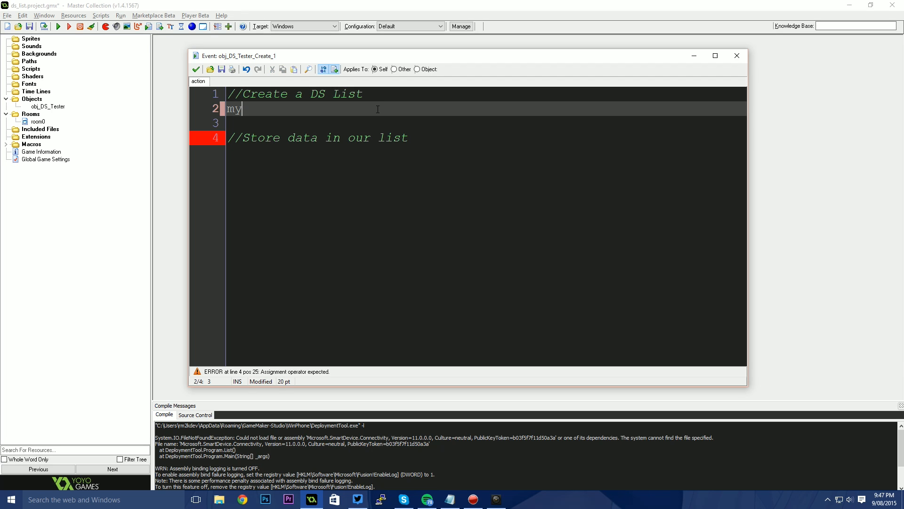
type("_list")
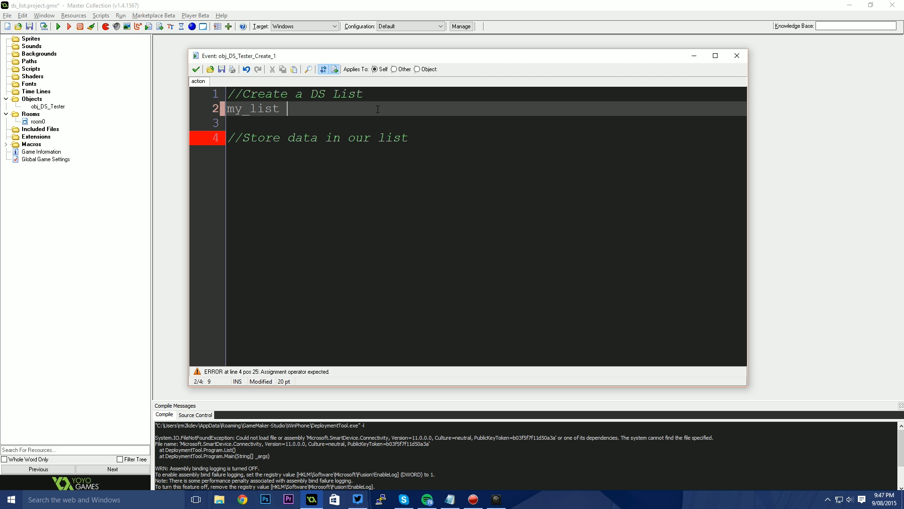
type("= ds_list")
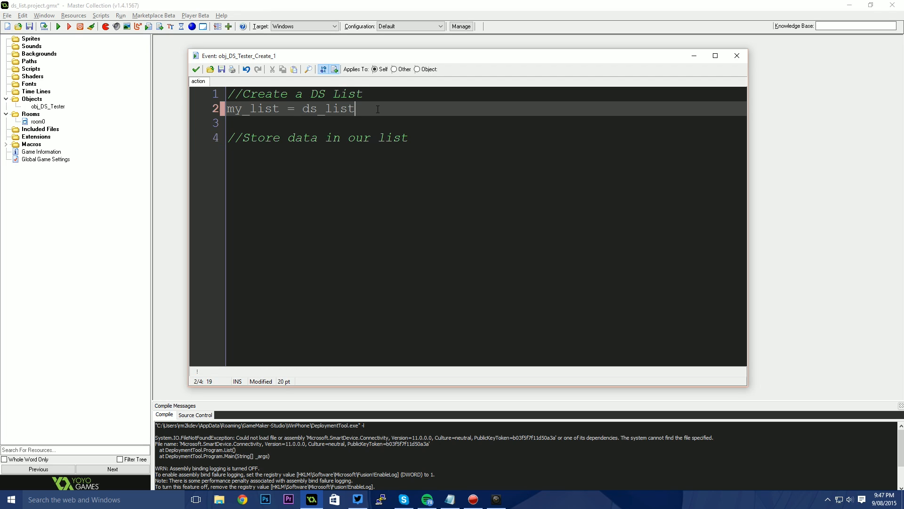
type("_create();")
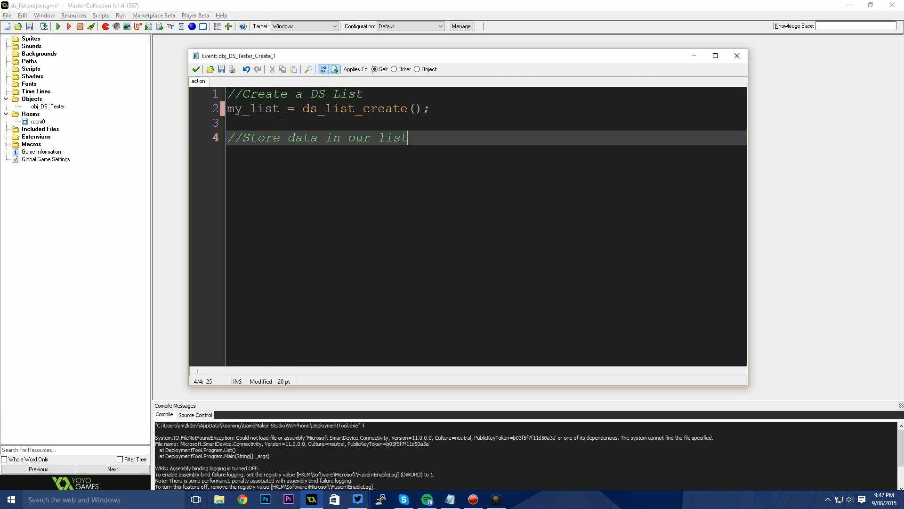
left_click(431, 108)
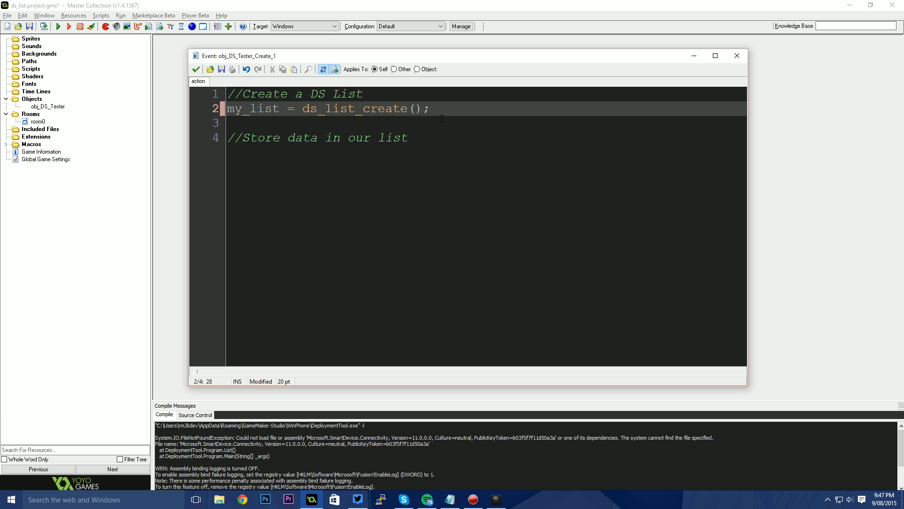
left_click(408, 137)
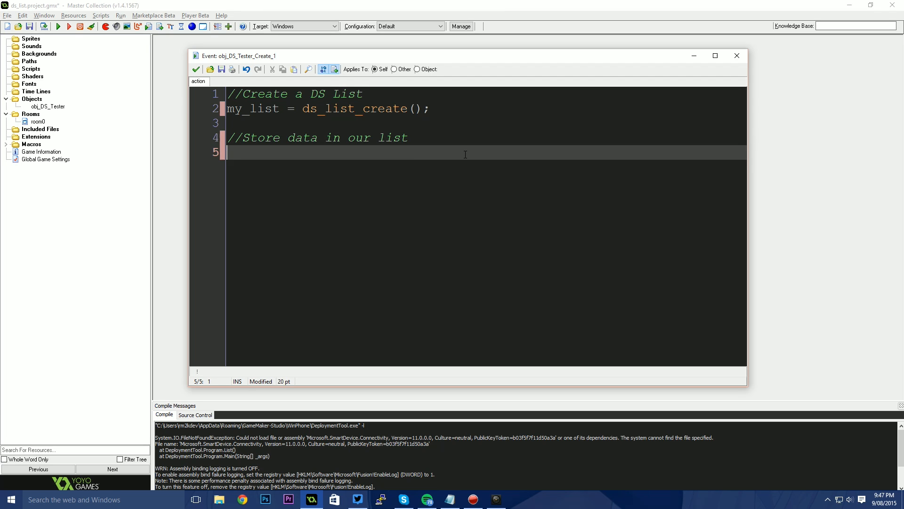
Write ds_list_add lines adding fruit strings such as "apple" and "grape" to my_list
type("ds_list_add")
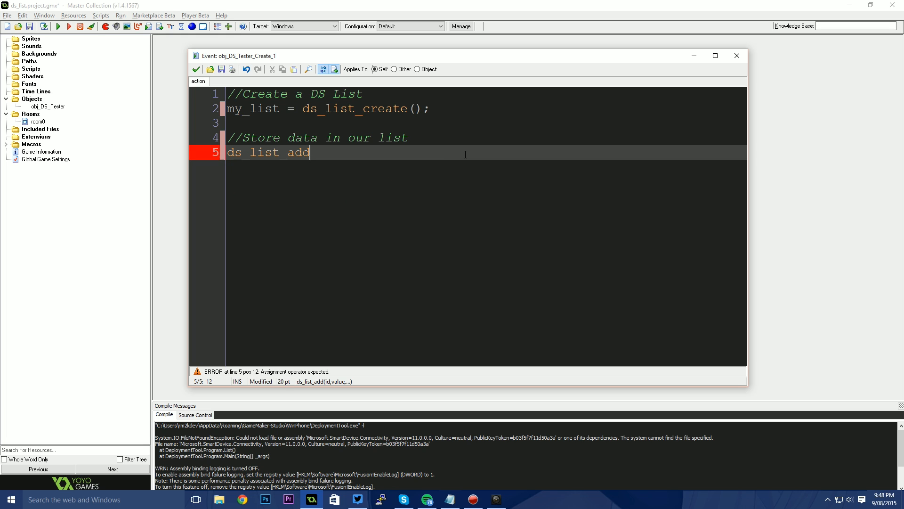
type("(")
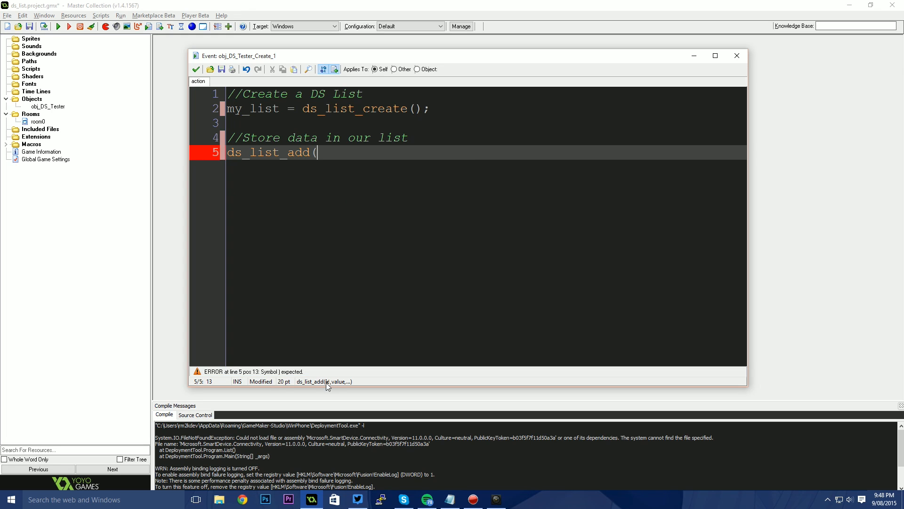
mouse_move(373, 380)
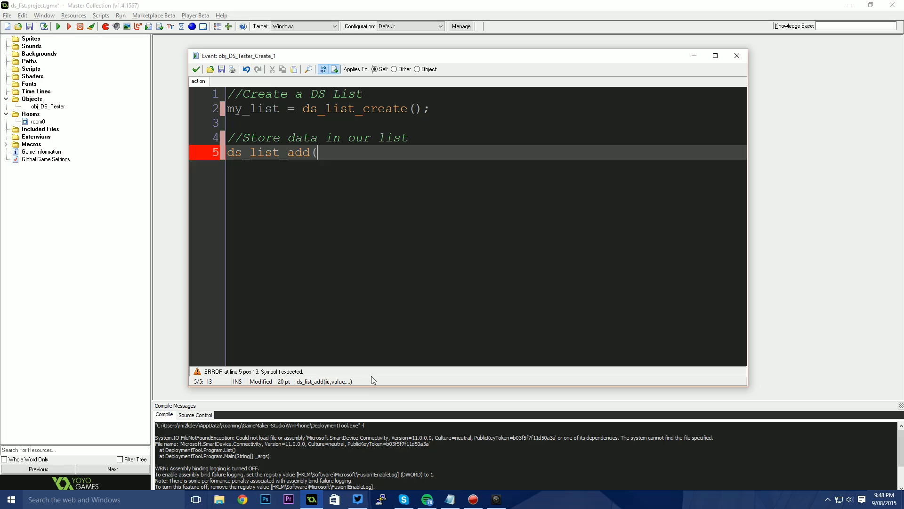
type("my_li")
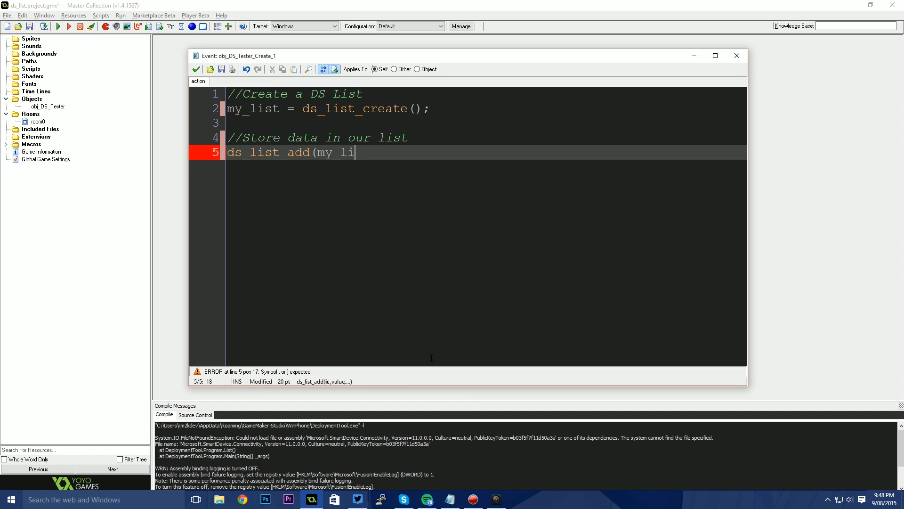
type("st, \"\"")
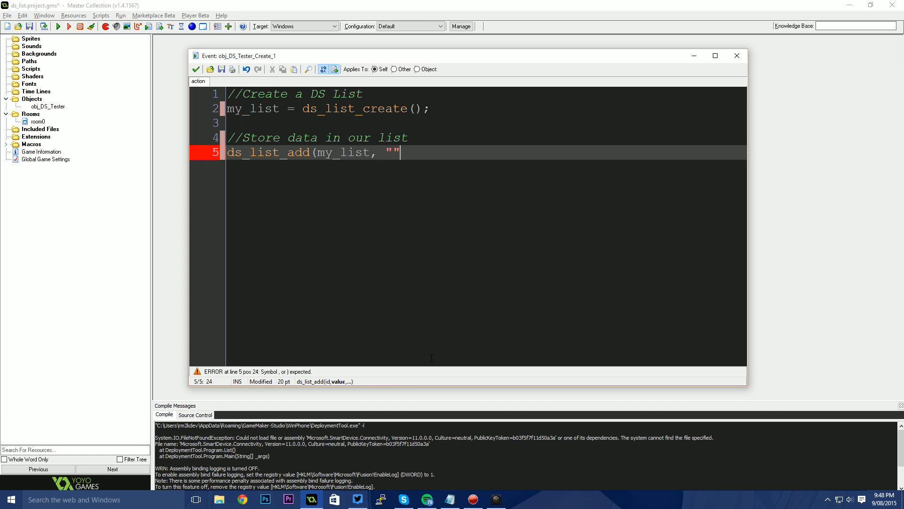
key("Left")
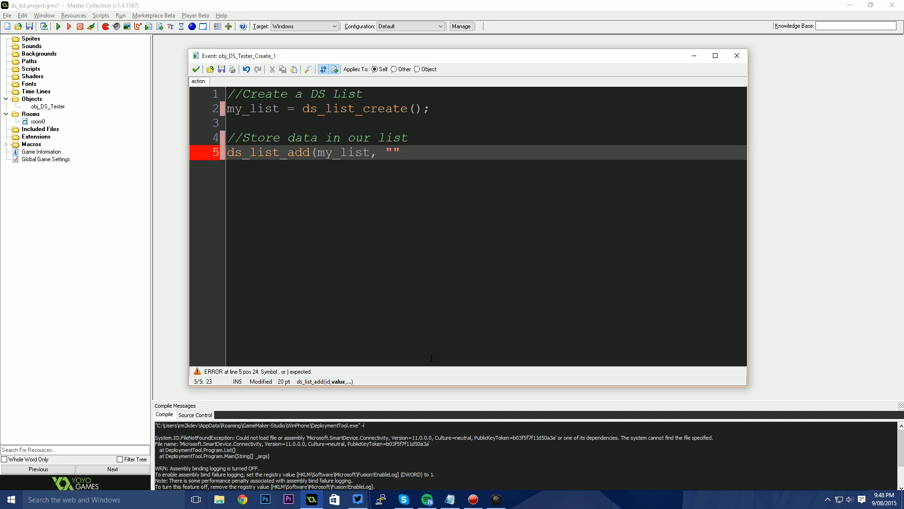
type("apple")
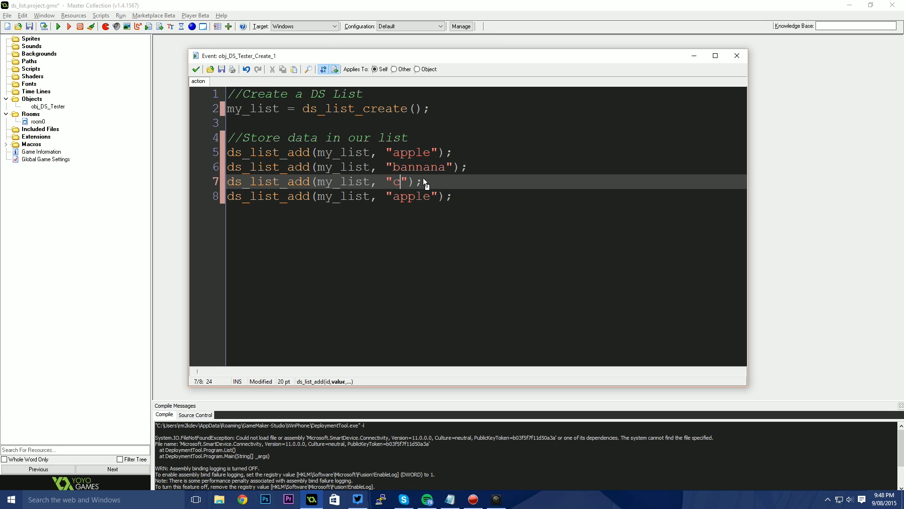
key("Backspace")
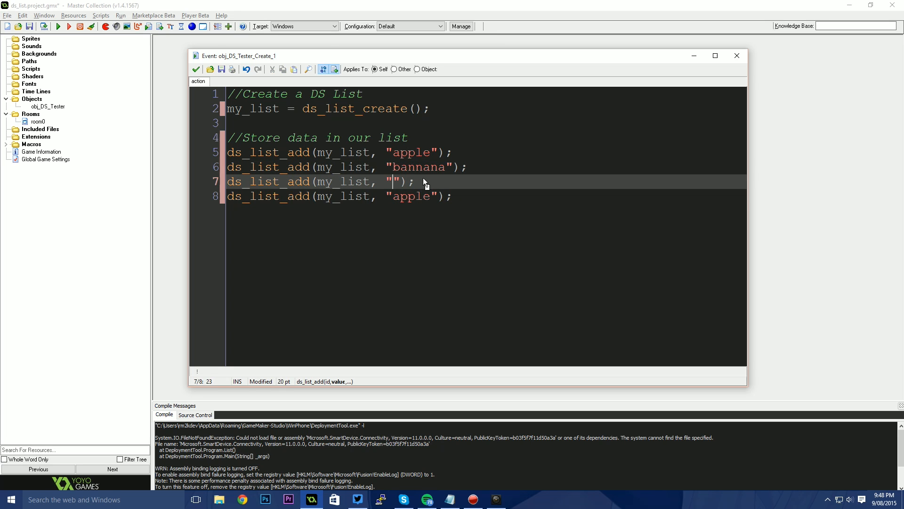
type("grap")
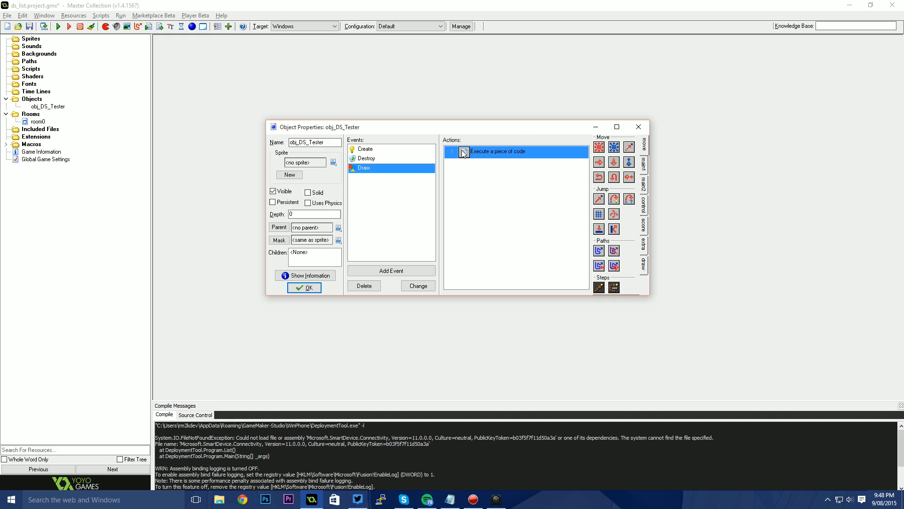
In the Draw event code, write for (i = 0; i < ds_list_size(my_list); i += 1) with an opening brace
double_click(497, 151)
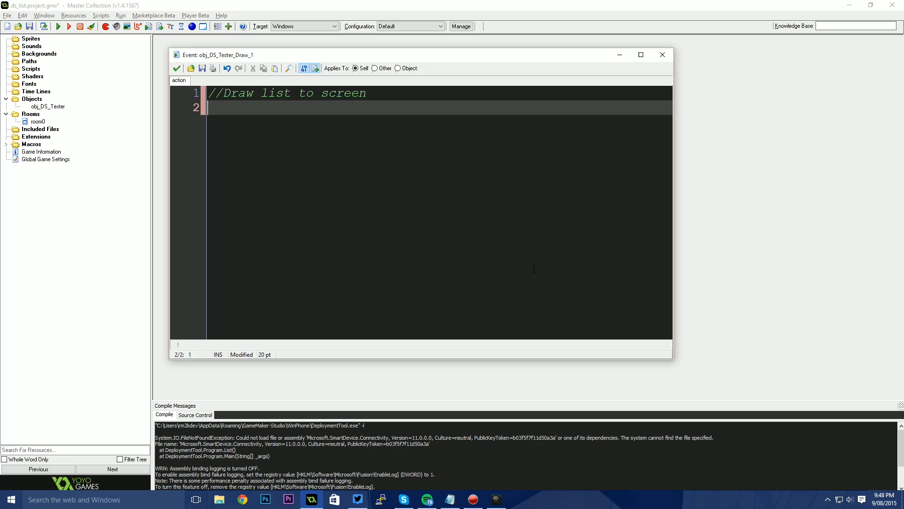
type("for(")
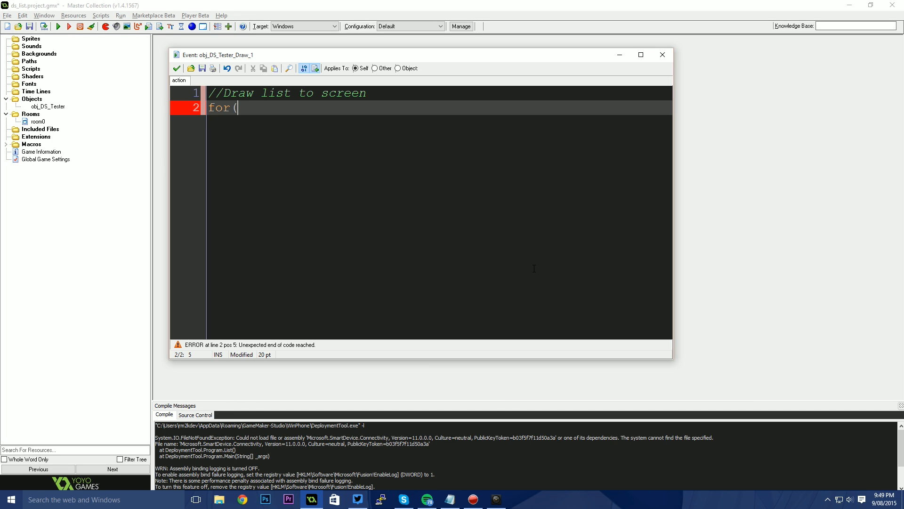
type("i = 0;")
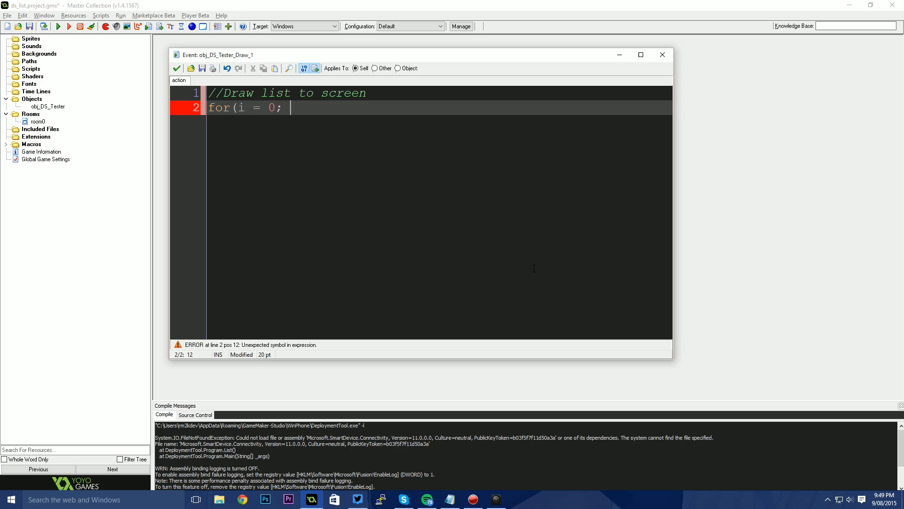
type("i <")
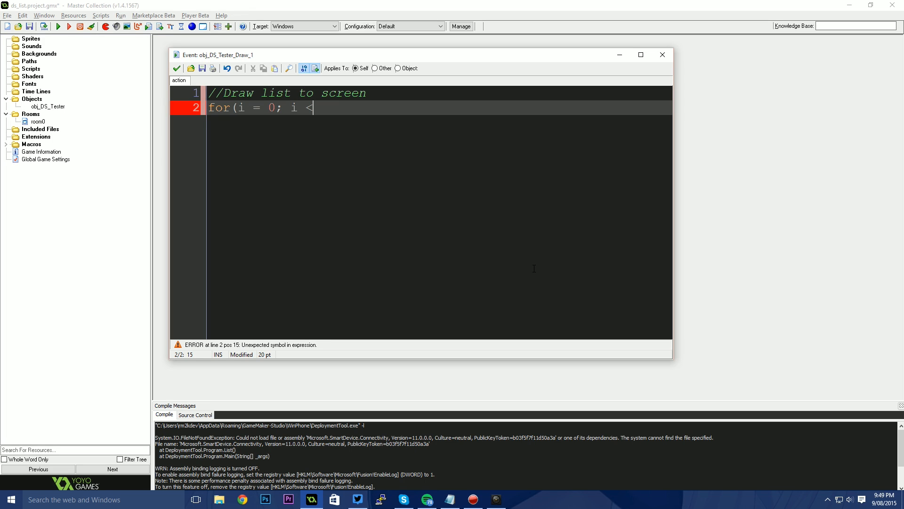
type("ds")
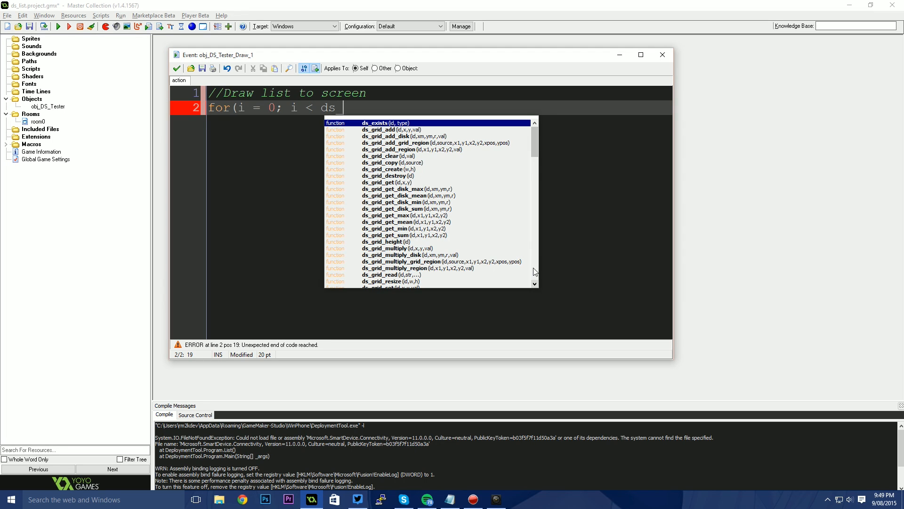
type("_l")
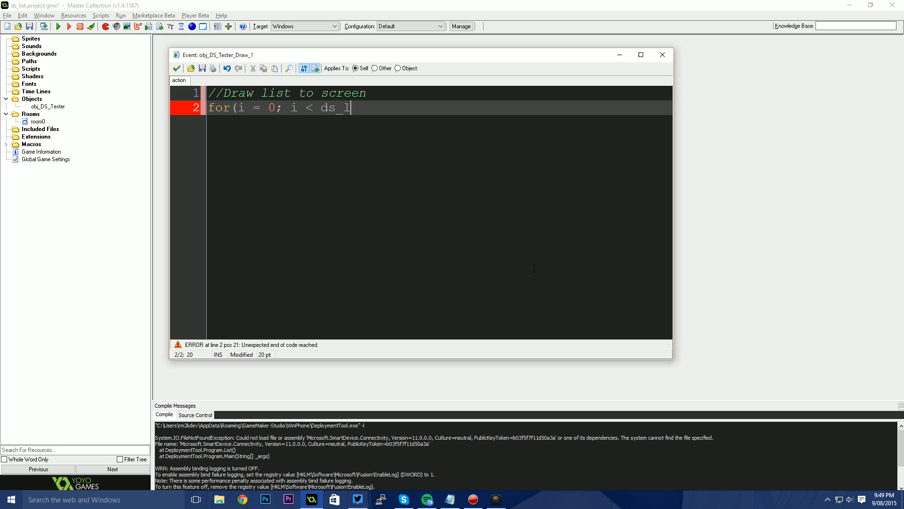
type("ist_size")
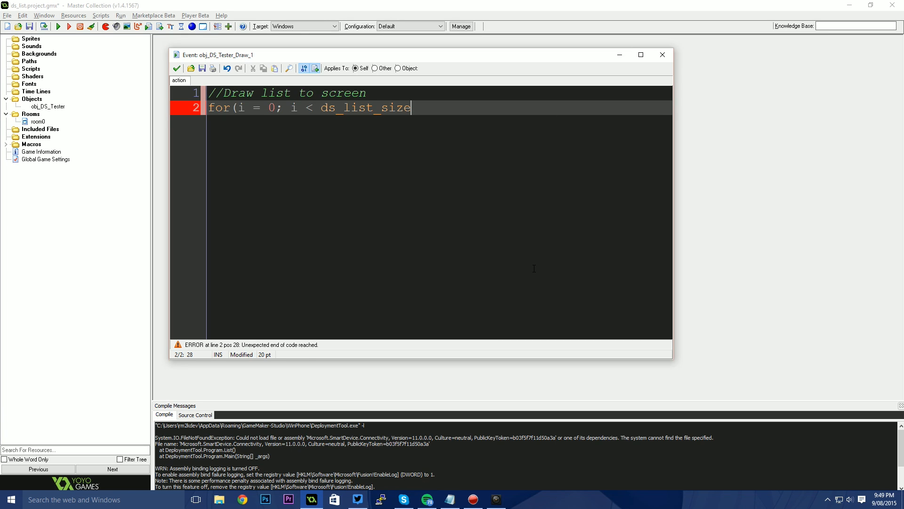
type("(my")
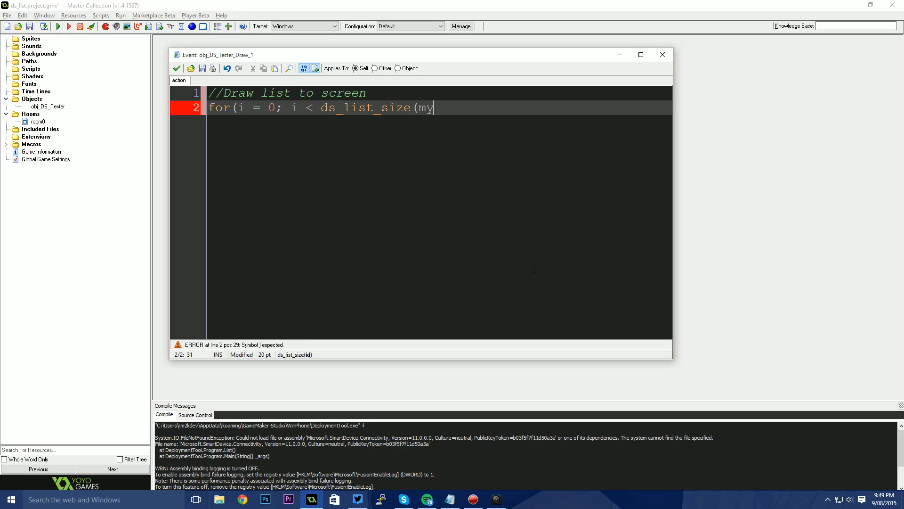
type("_list); i")
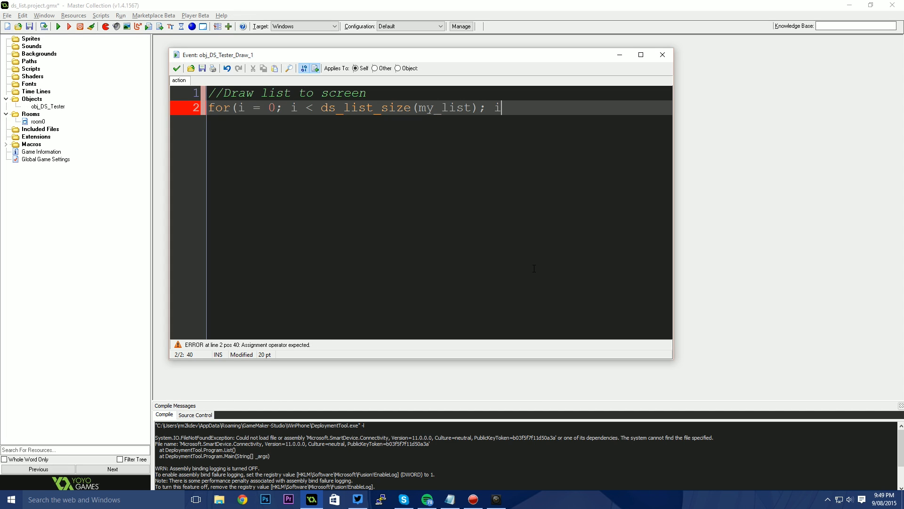
type("+= 1")
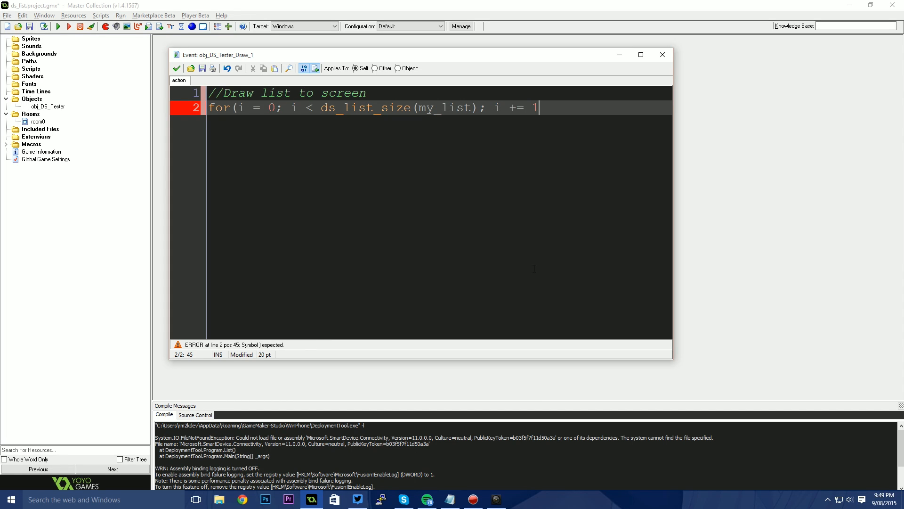
type("{")
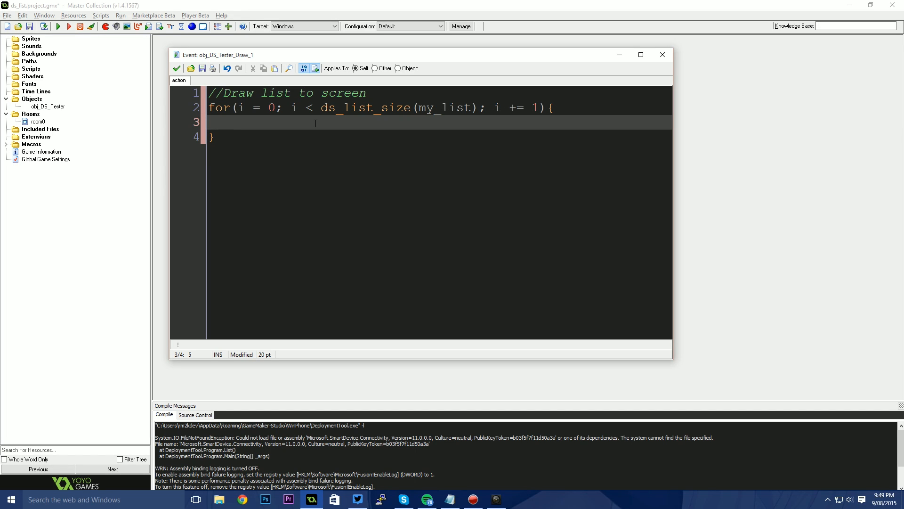
Inside the loop, write draw_text(10, 10 + (10 * i), ds_list_find_value(my_list, i))
type("draw")
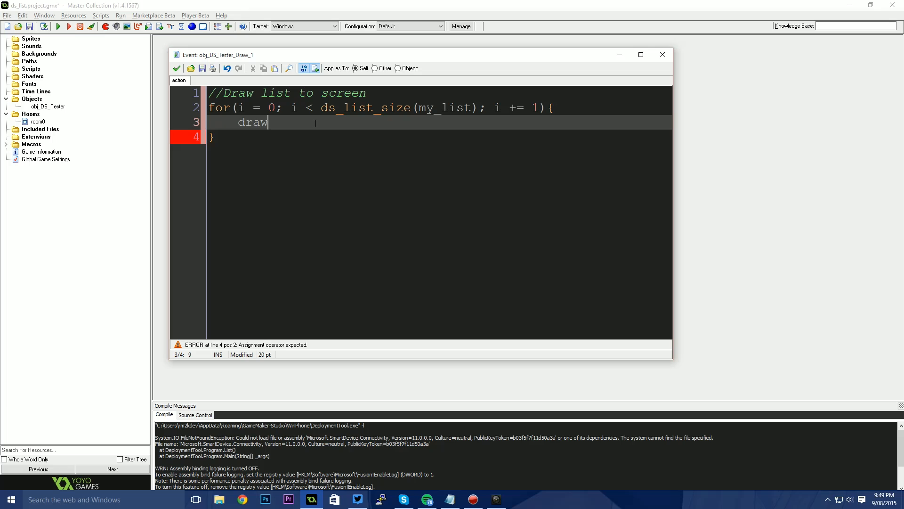
type("_text(")
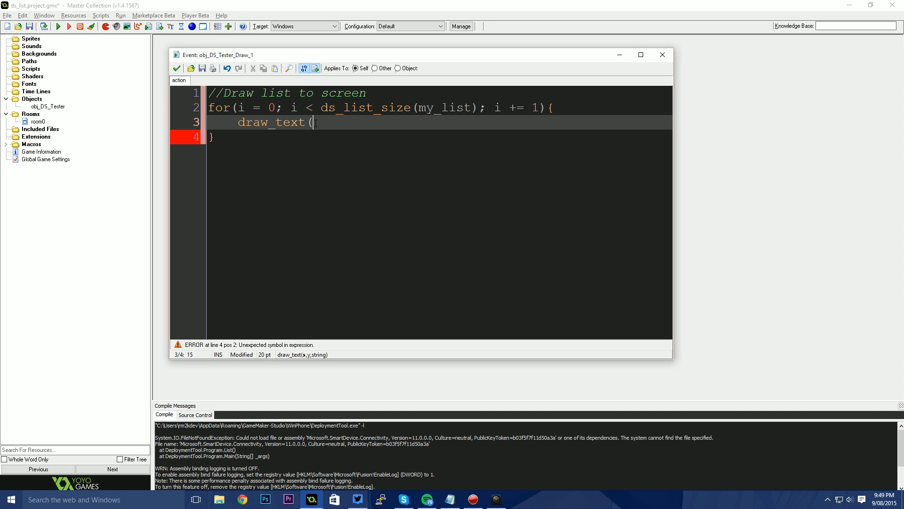
type("10")
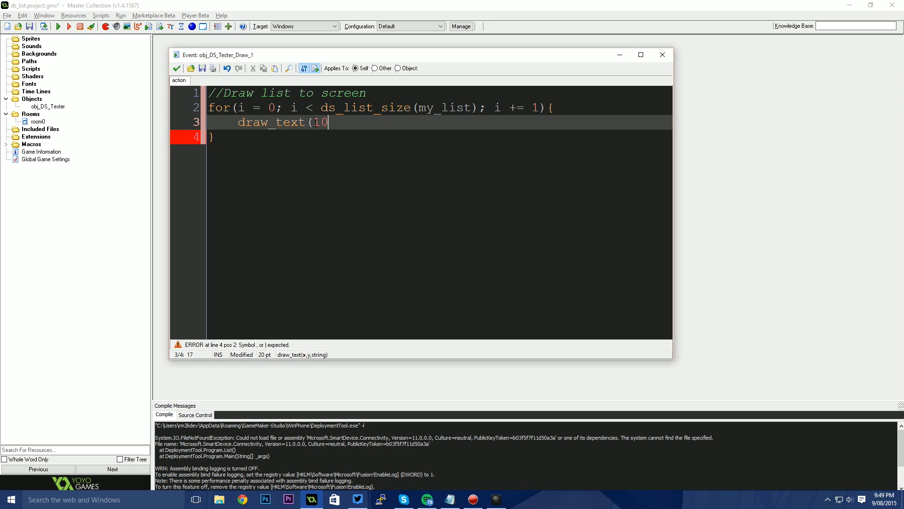
type(", 10 + (")
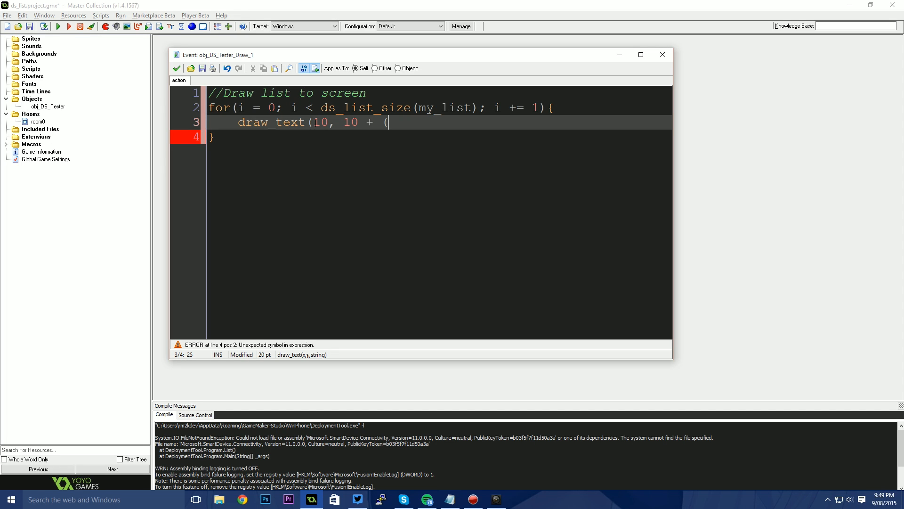
type("10 * i")
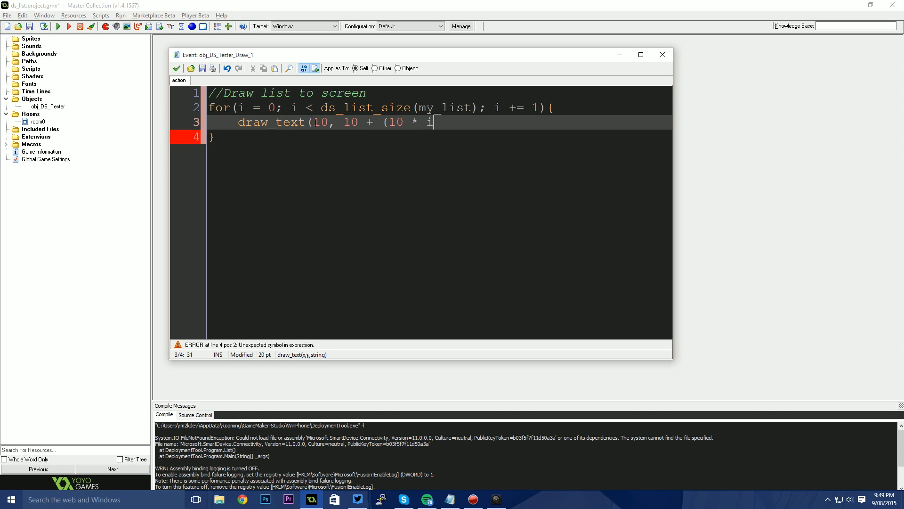
type(")")
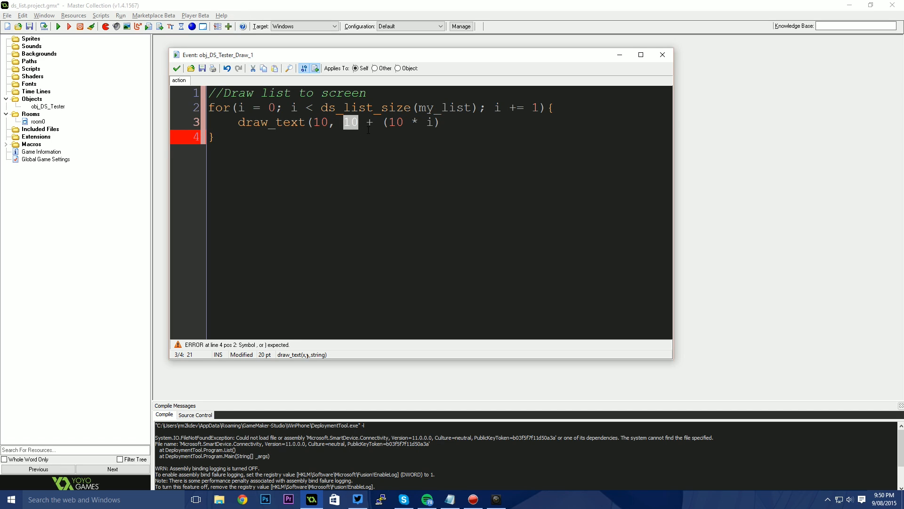
mouse_move(389, 144)
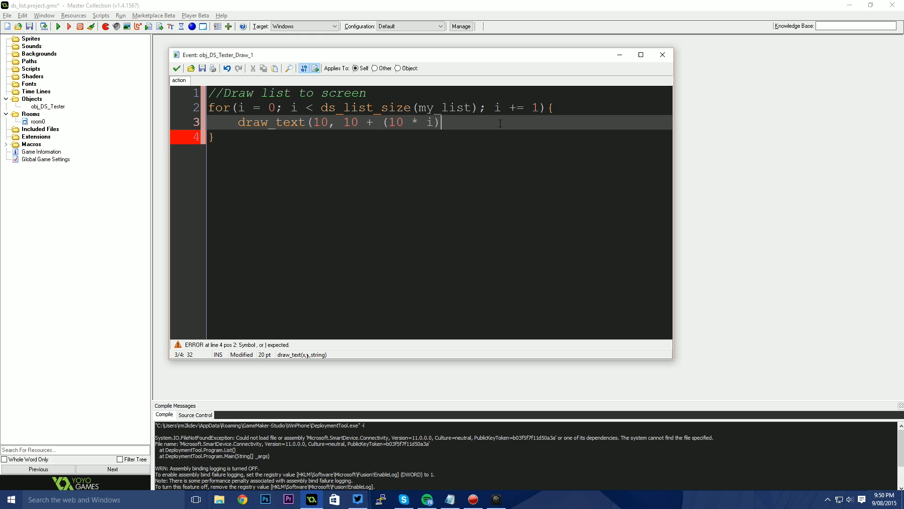
type(",")
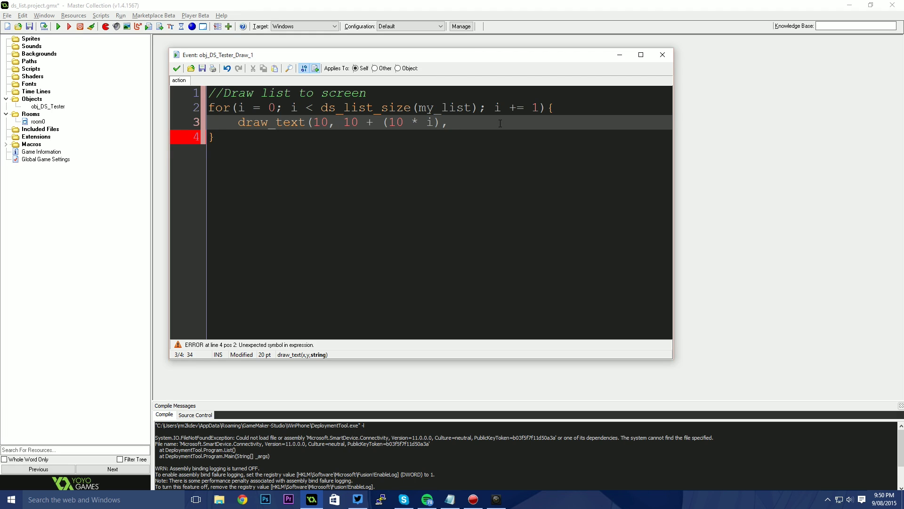
type("ds_")
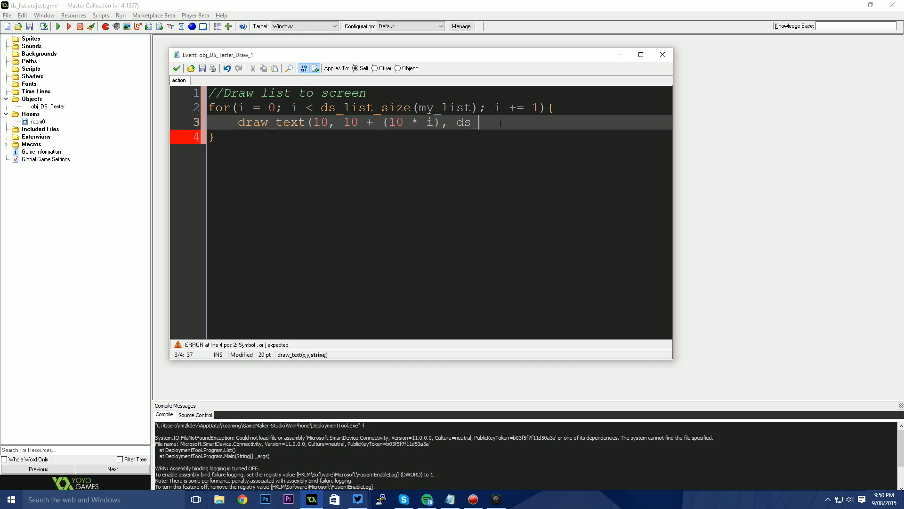
type("lis")
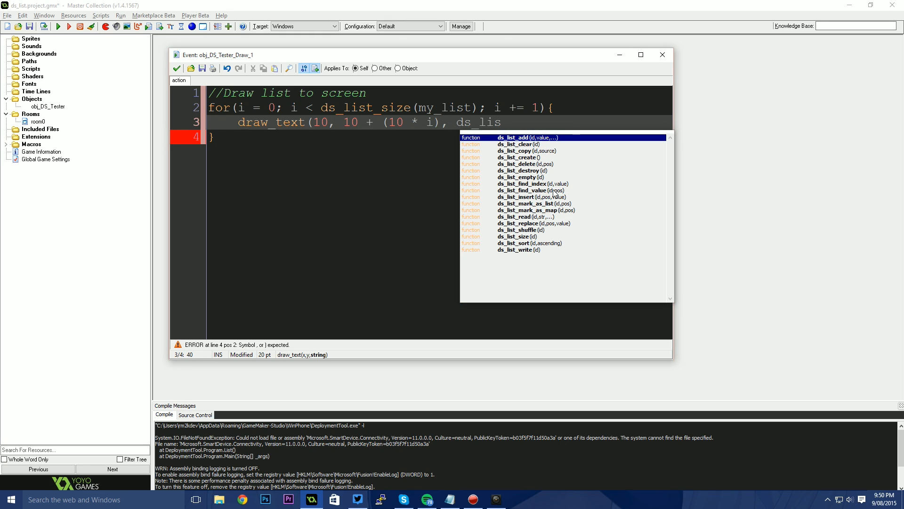
type("ds_list_find_value(my")
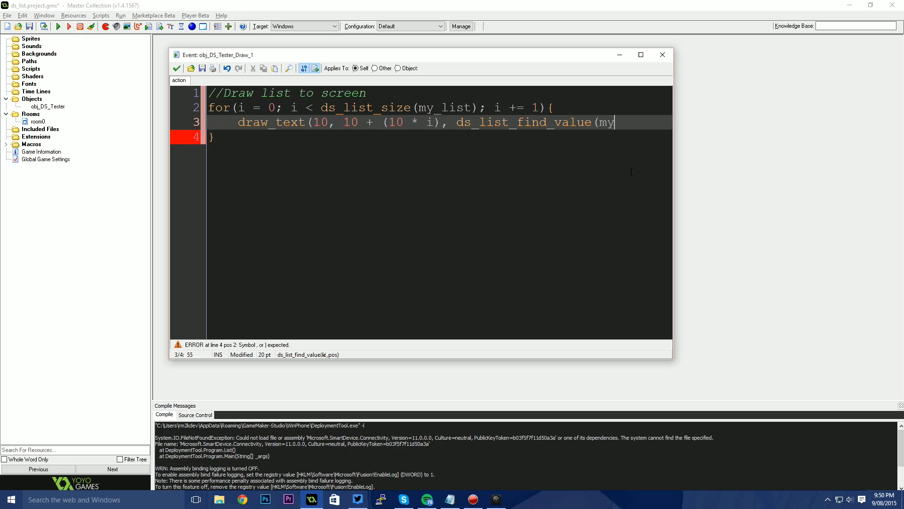
type("list, i")
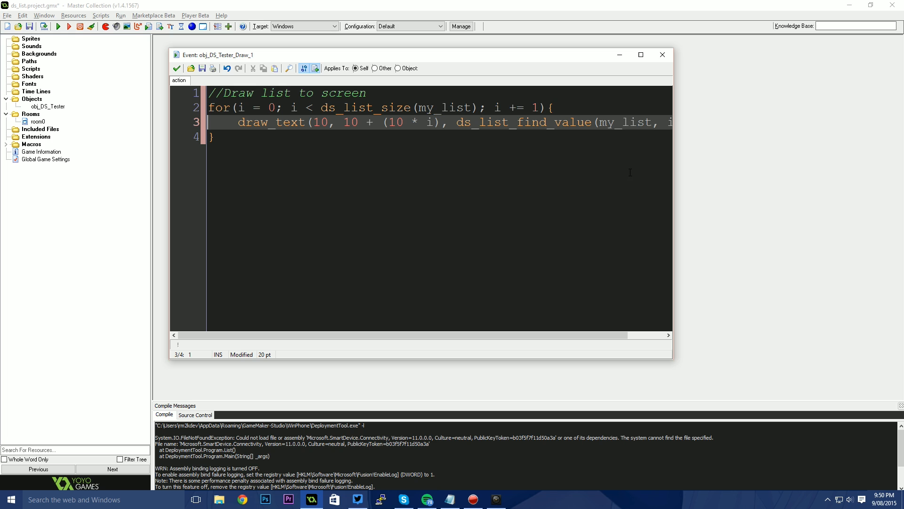
Save the project and compile and run the game
left_click(56, 26)
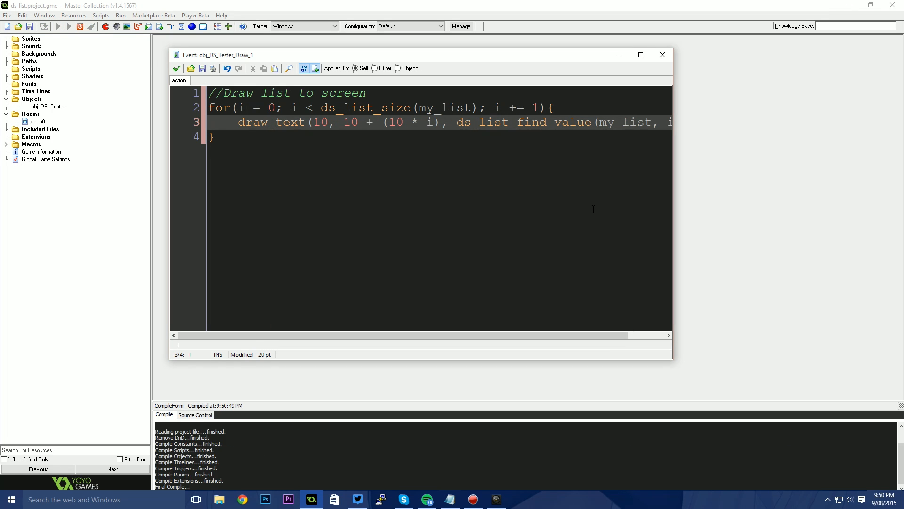
left_click(85, 26)
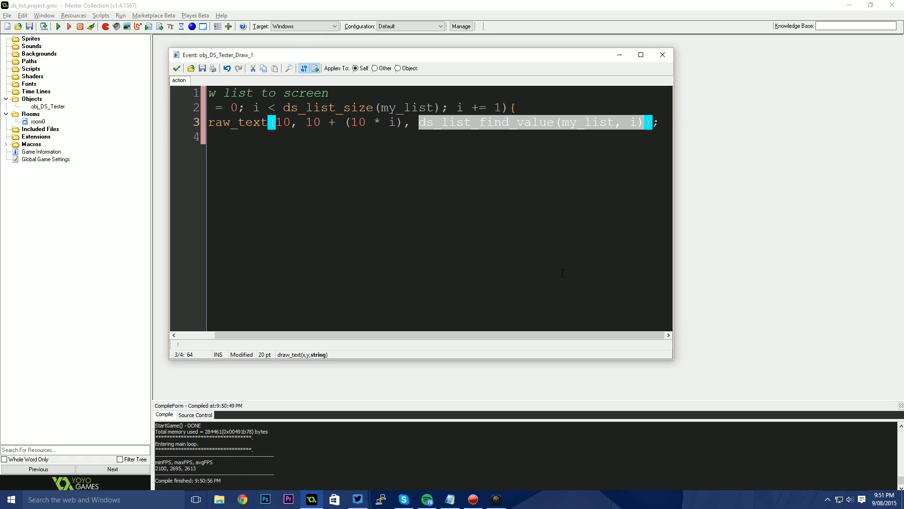
mouse_move(616, 205)
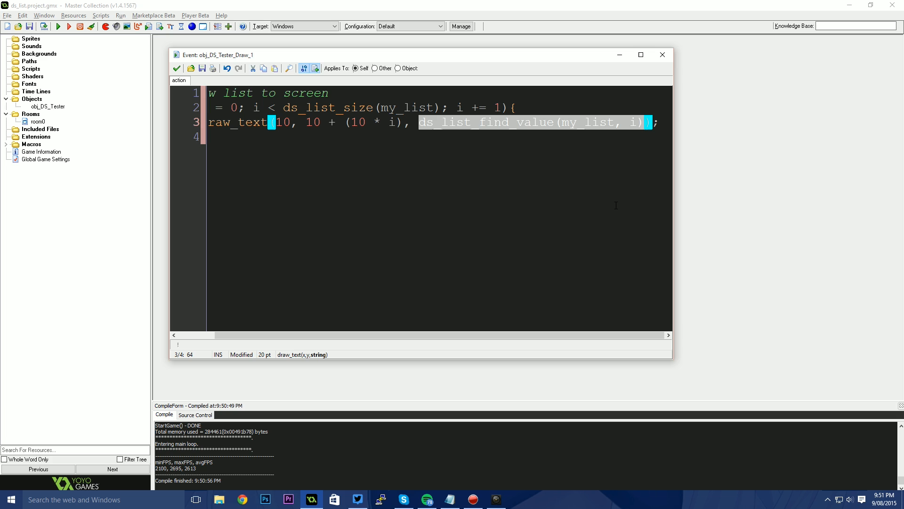
Switch the Draw line to the my_list[| i] accessor, test-run the fruit list, and close the game
type("my_list")
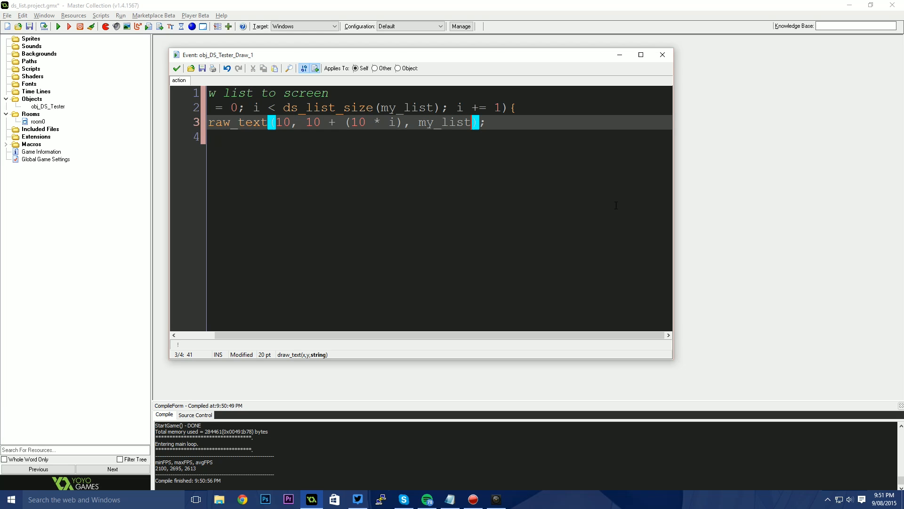
type("[[")
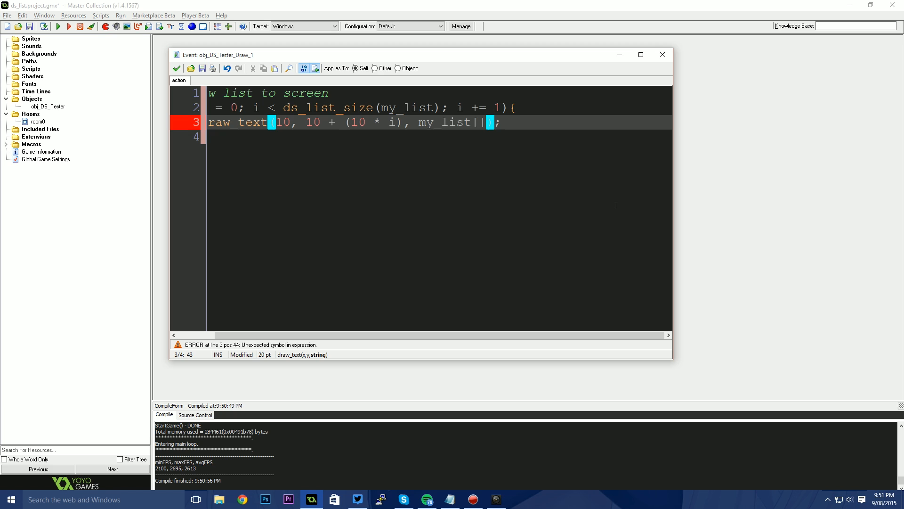
type("]")
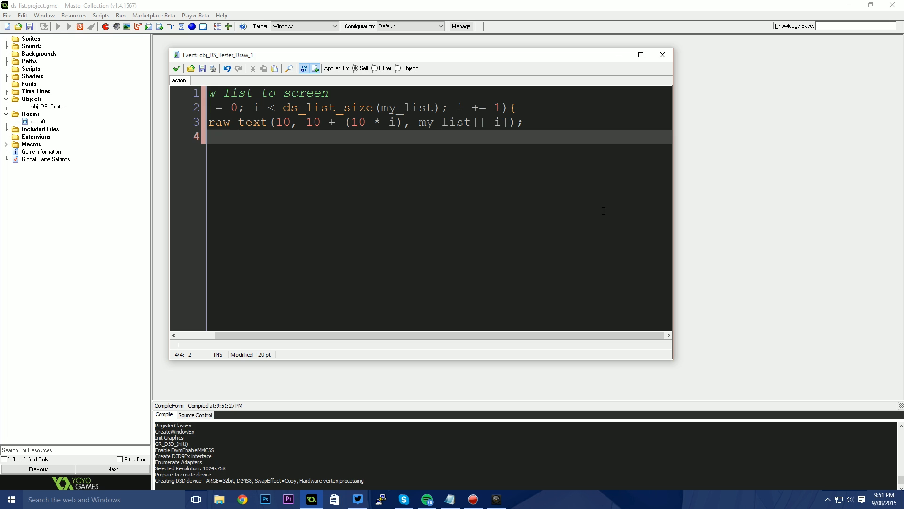
left_click(72, 27)
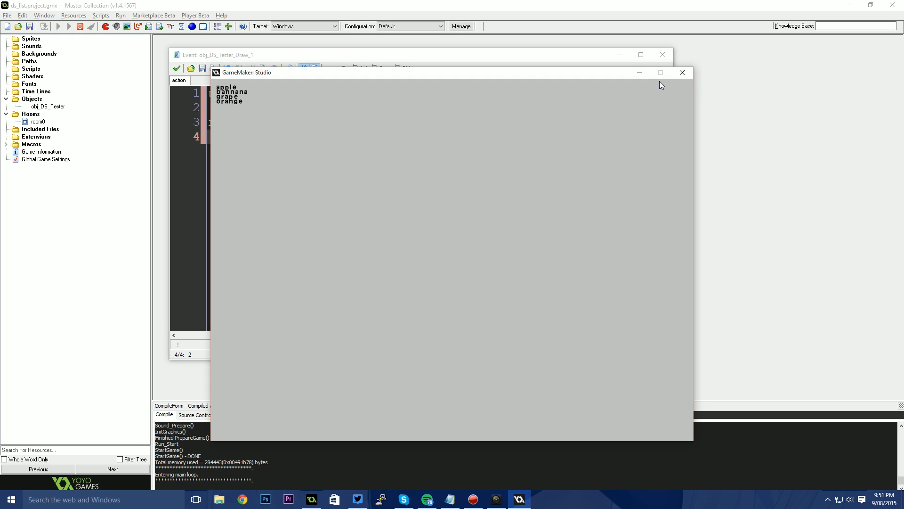
left_click(682, 72)
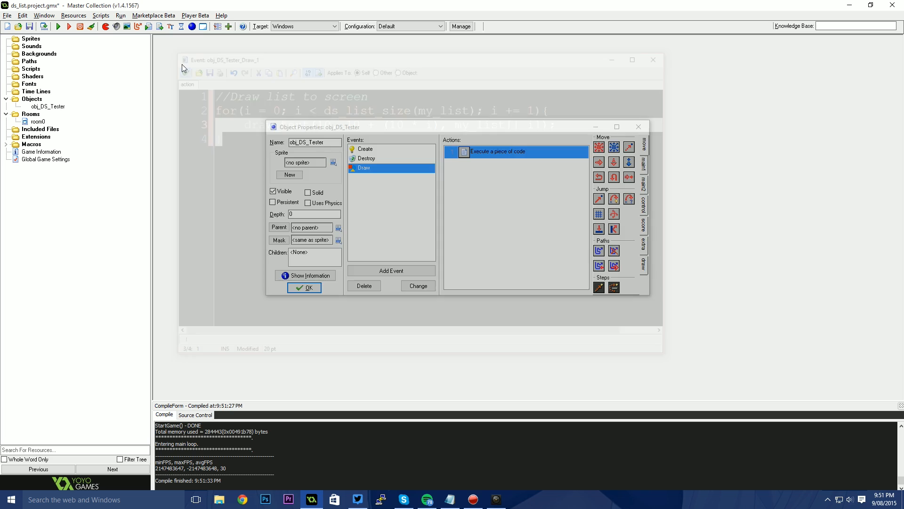
Finish the Draw code, select the Destroy event, and open its code action
left_click(653, 60)
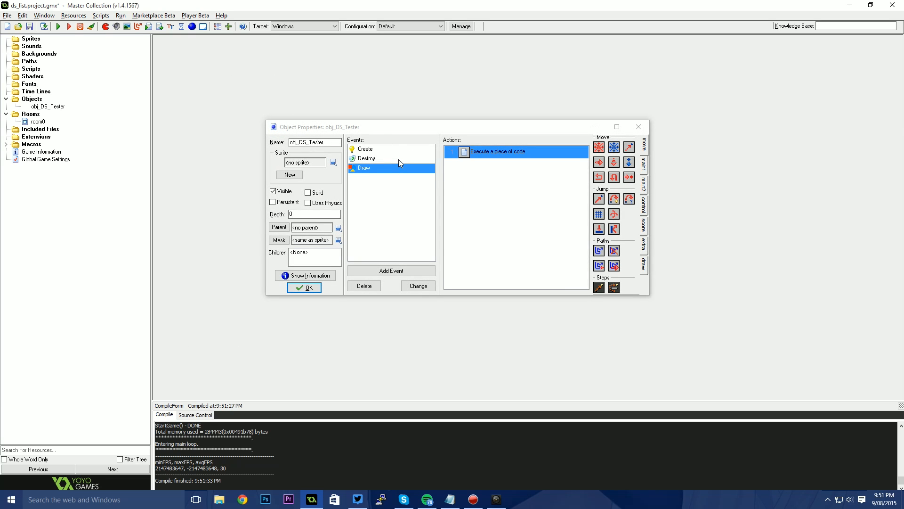
left_click(367, 159)
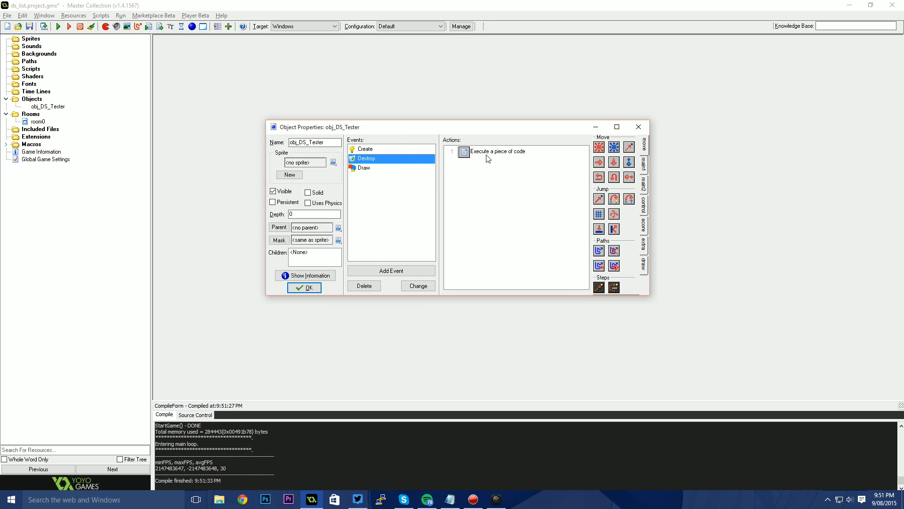
double_click(498, 151)
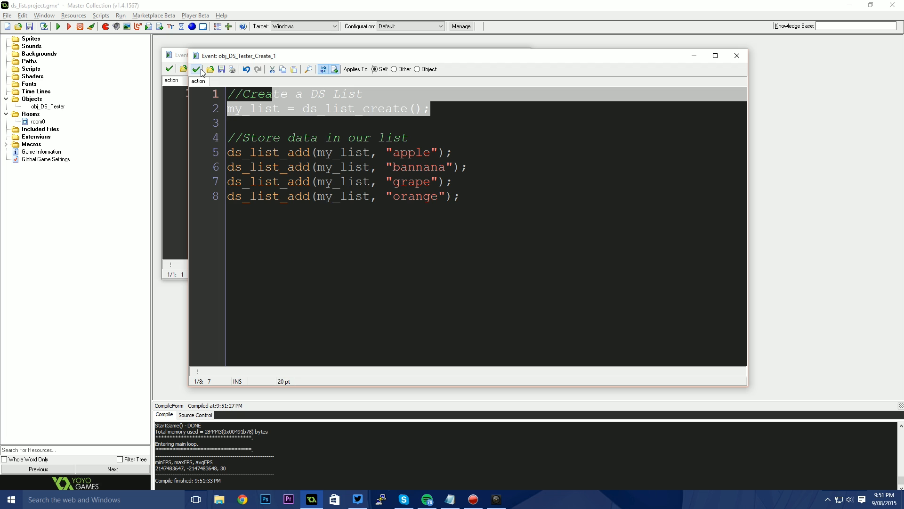
mouse_move(196, 69)
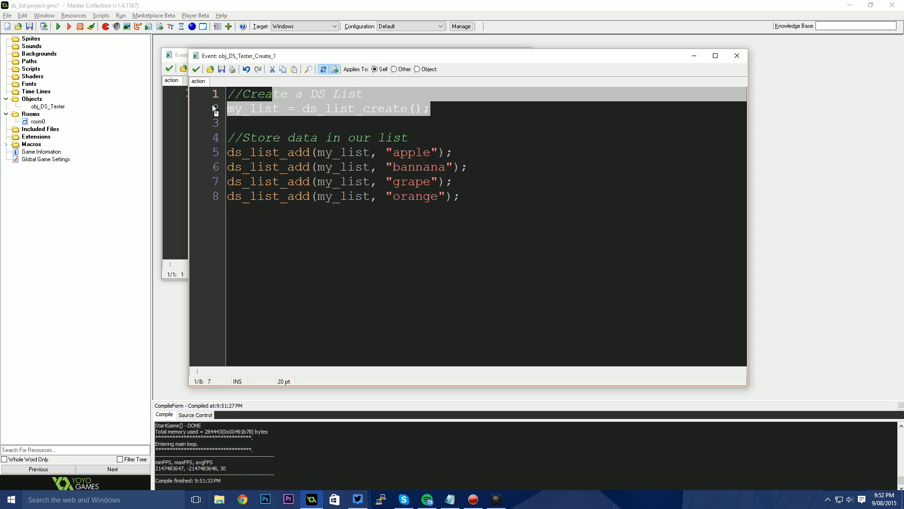
mouse_move(196, 69)
type("//Clean up memory")
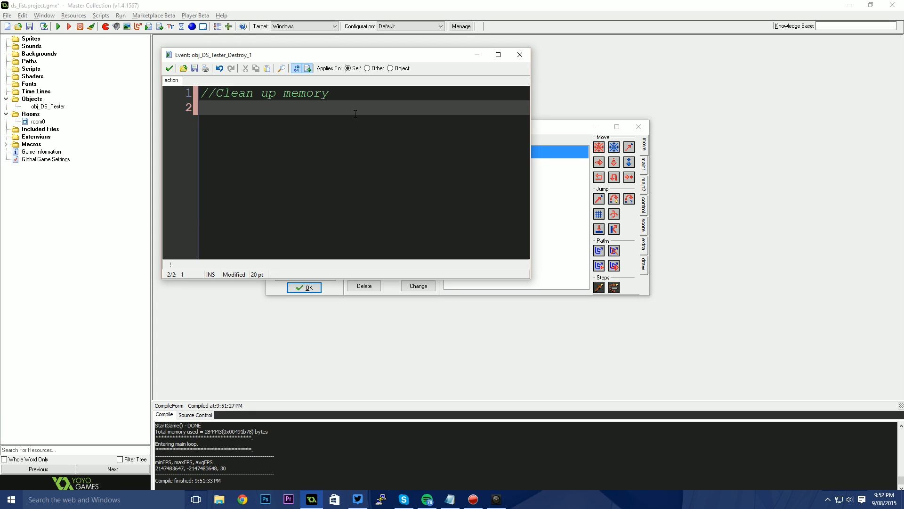
mouse_move(350, 126)
type("ds_")
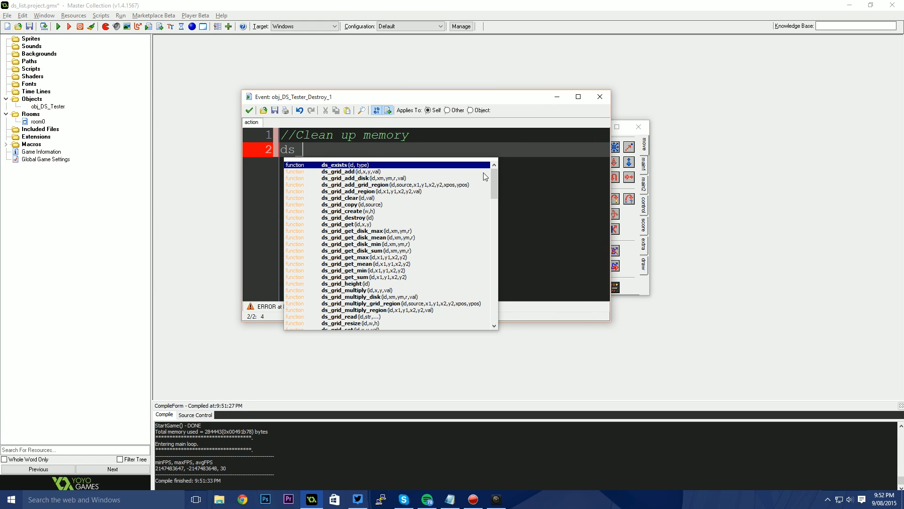
Type ds_list_destroy(my_list) in the Destroy event under the Clean up memory comment
type("list_destroy")
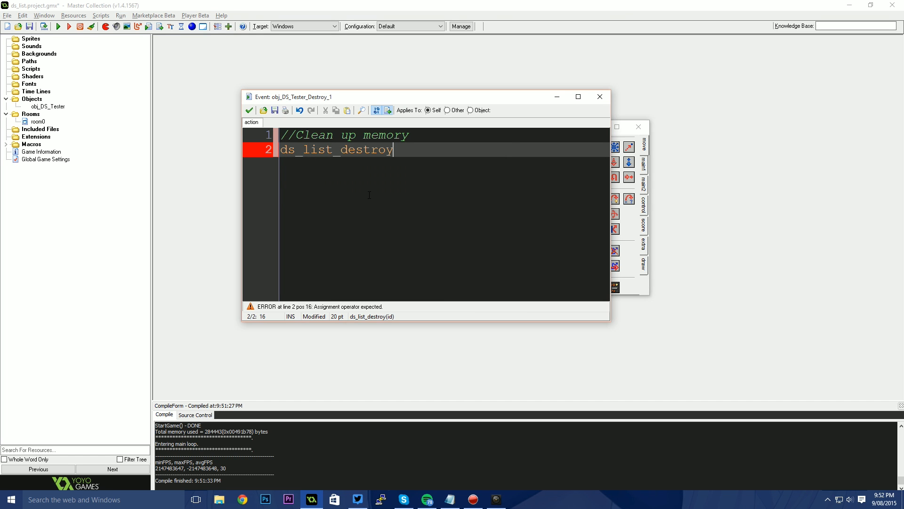
type("(my_l")
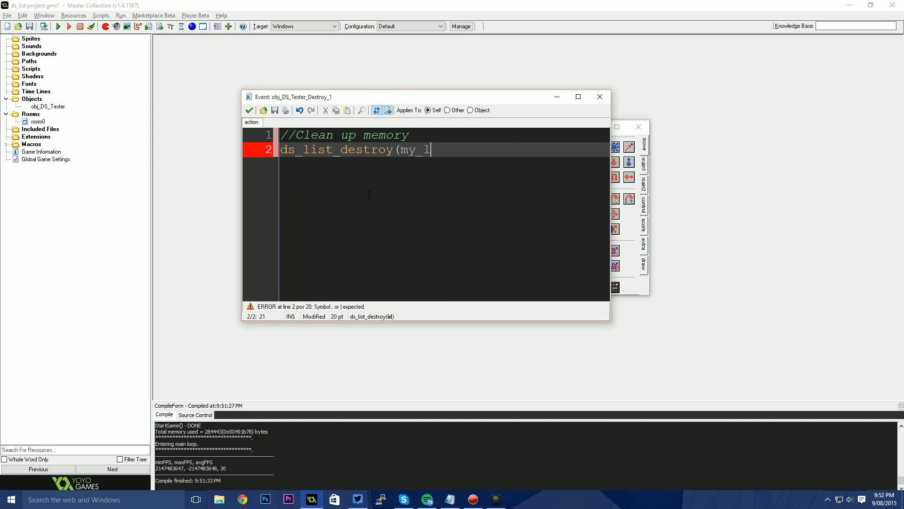